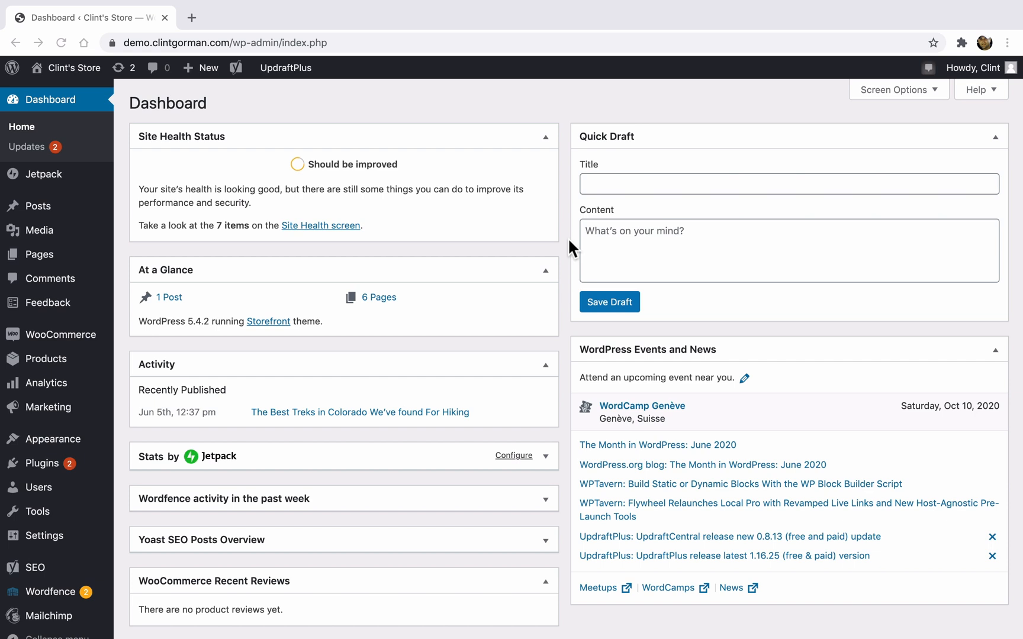
mouse_move(570, 251)
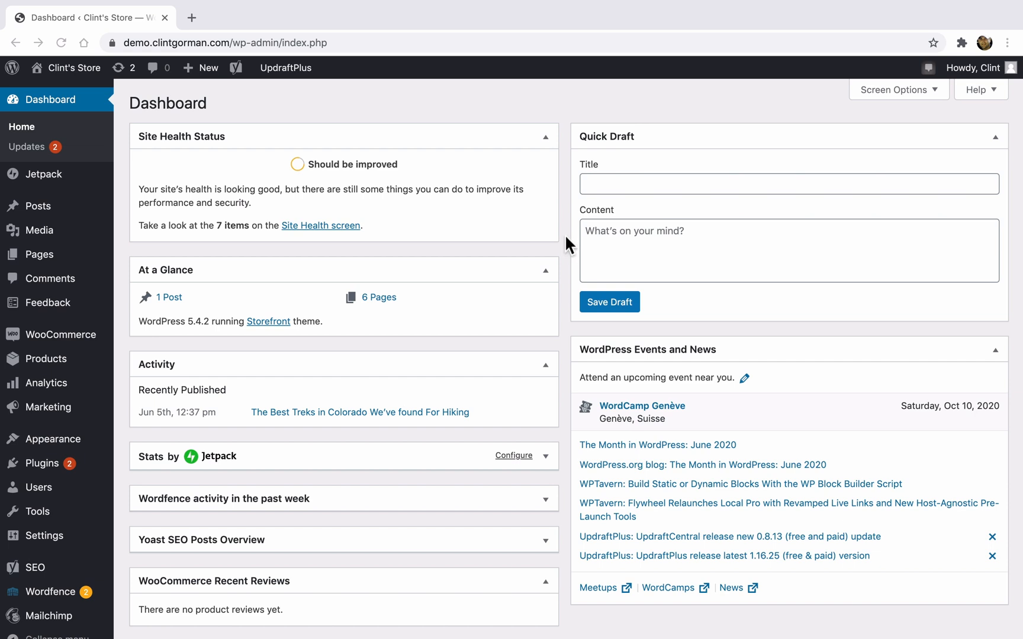
mouse_move(42, 463)
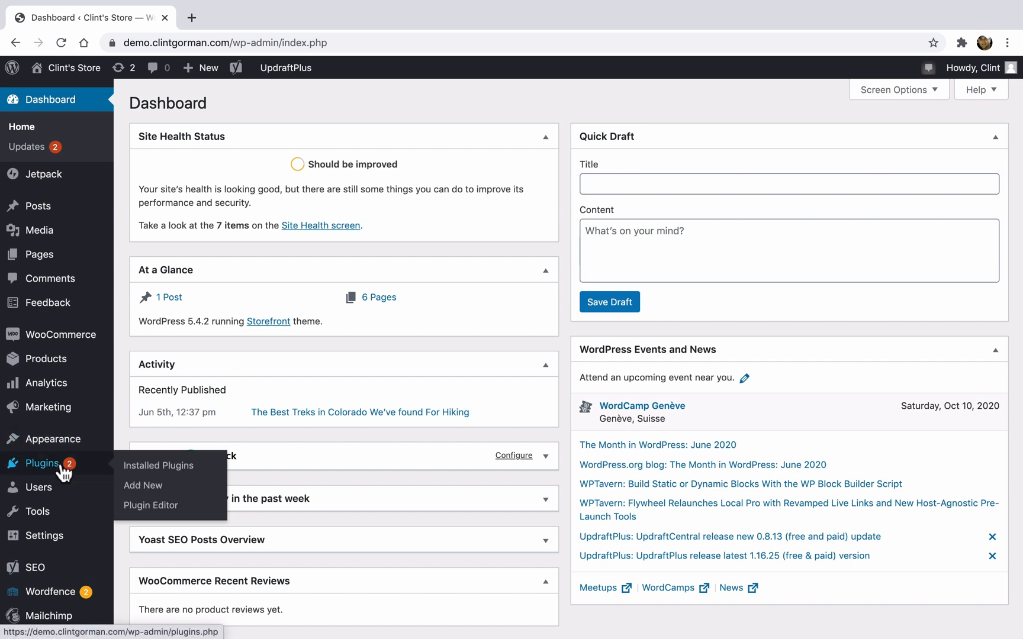
Search 'lites' in Add New Plugins, then install and activate LiteSpeed Cache
click(143, 486)
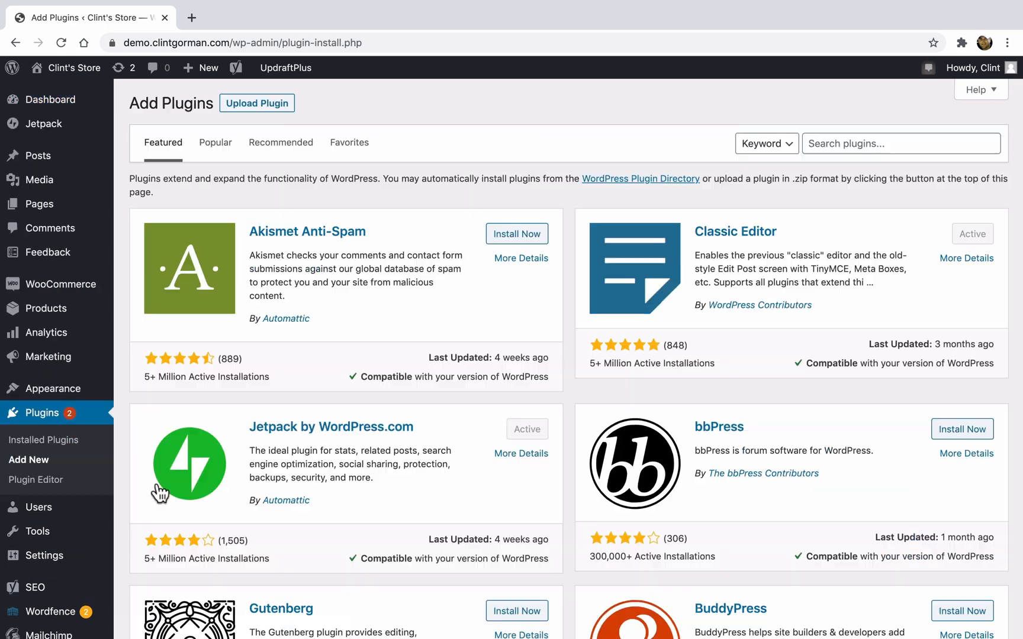
text(litespeed)
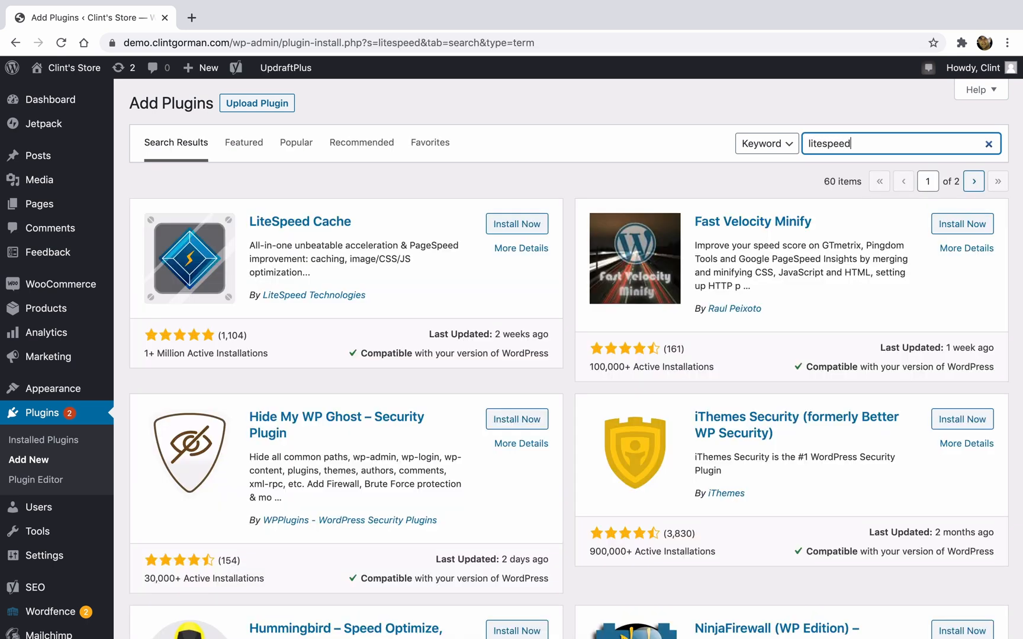
mouse_move(184, 245)
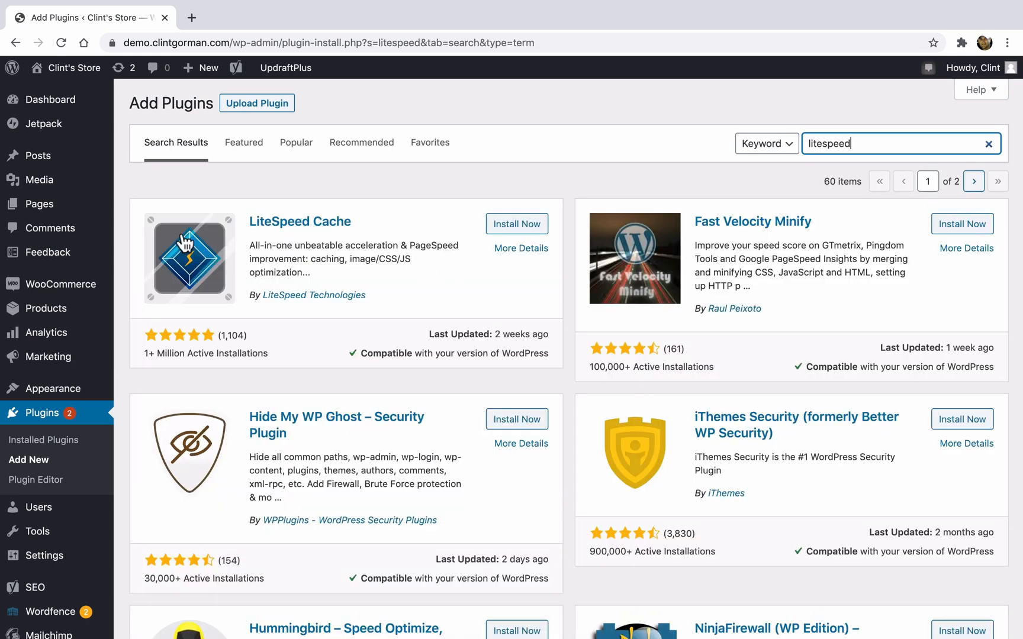
click(516, 224)
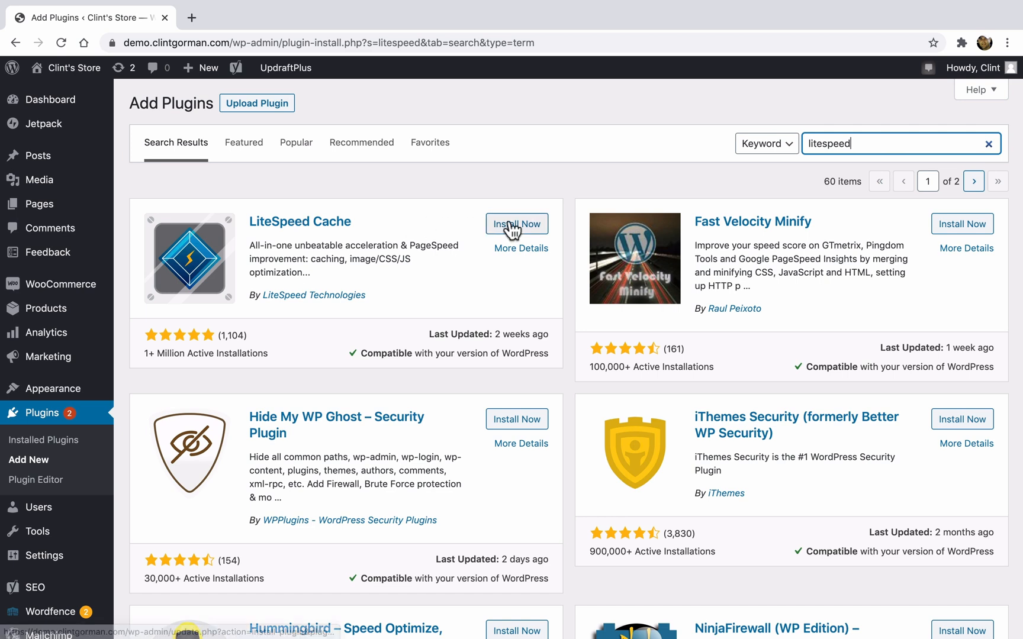
click(517, 223)
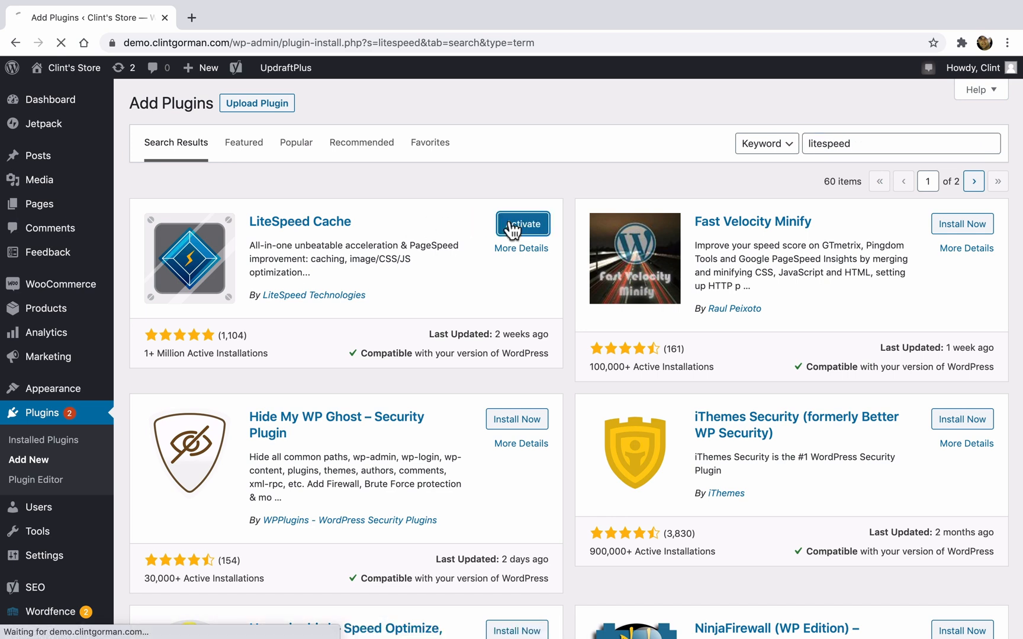
click(523, 223)
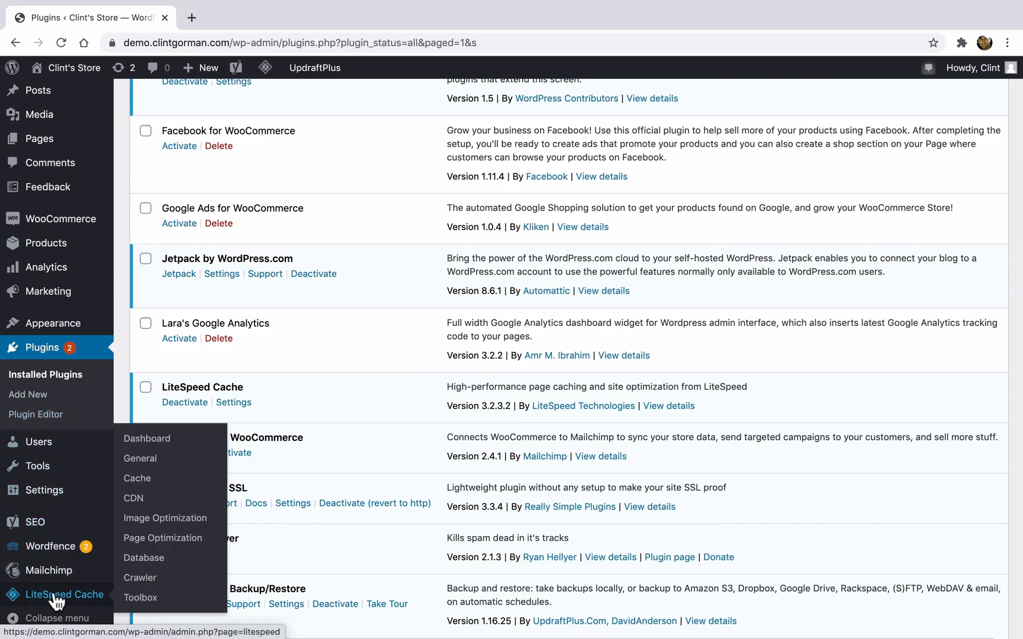
Review the LiteSpeed Cache dashboard panels for page load time, image optimization and cache status
click(65, 594)
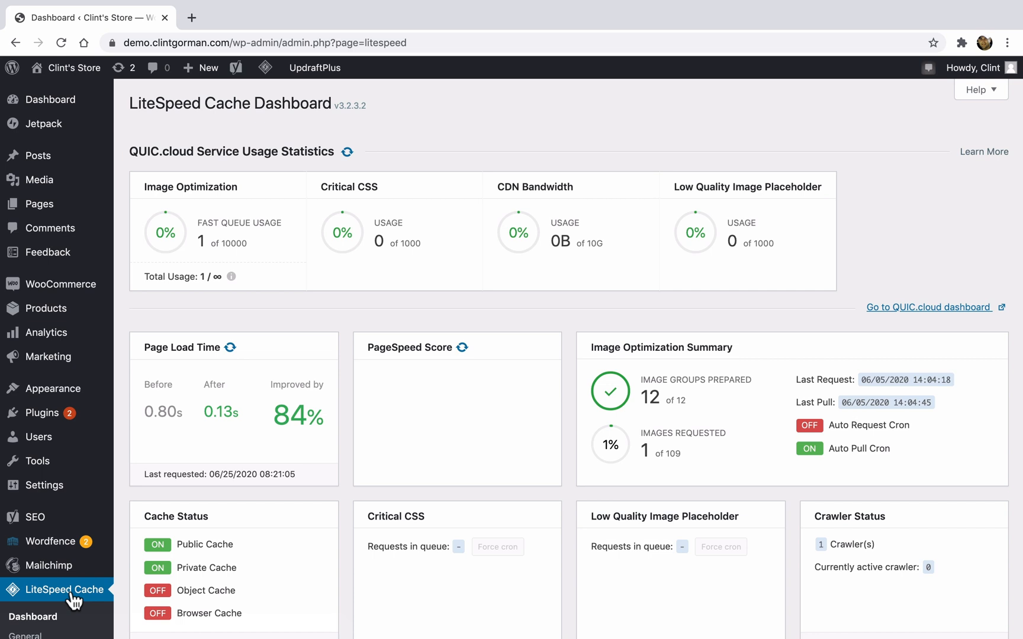
mouse_move(820, 277)
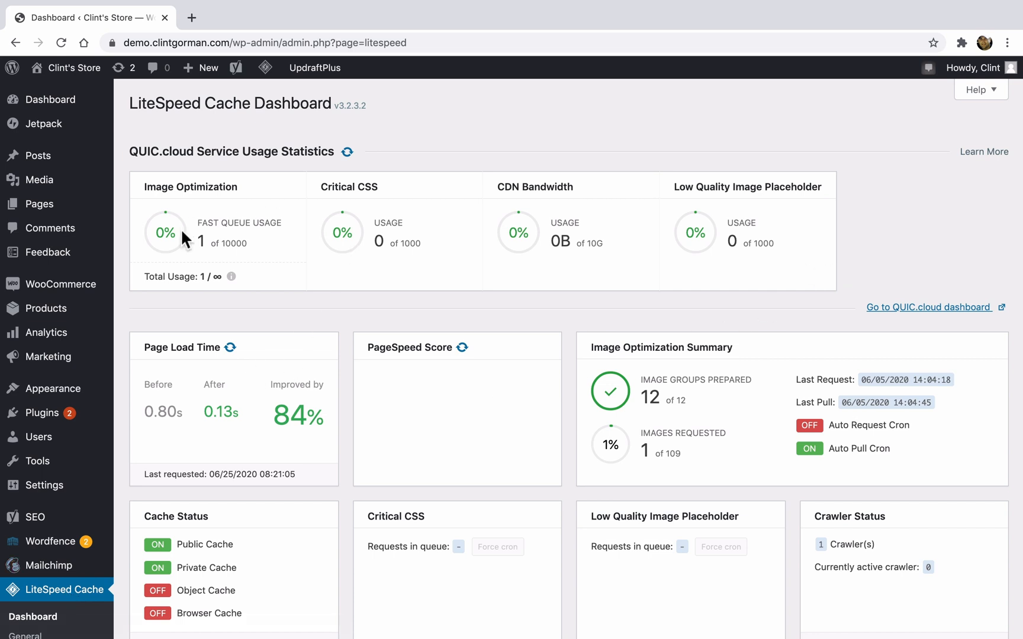
mouse_move(631, 203)
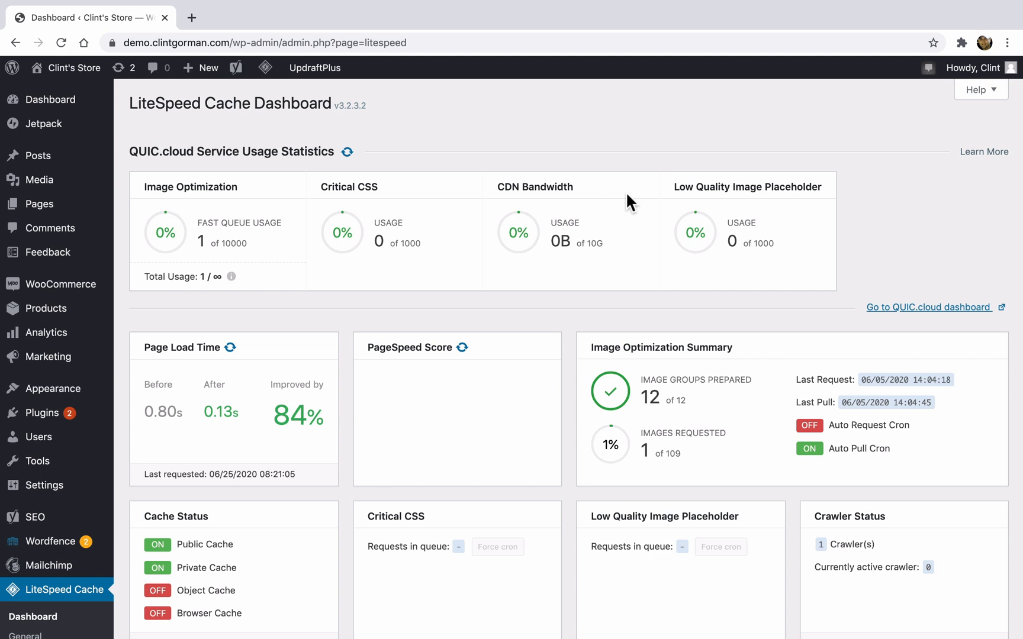
mouse_move(615, 226)
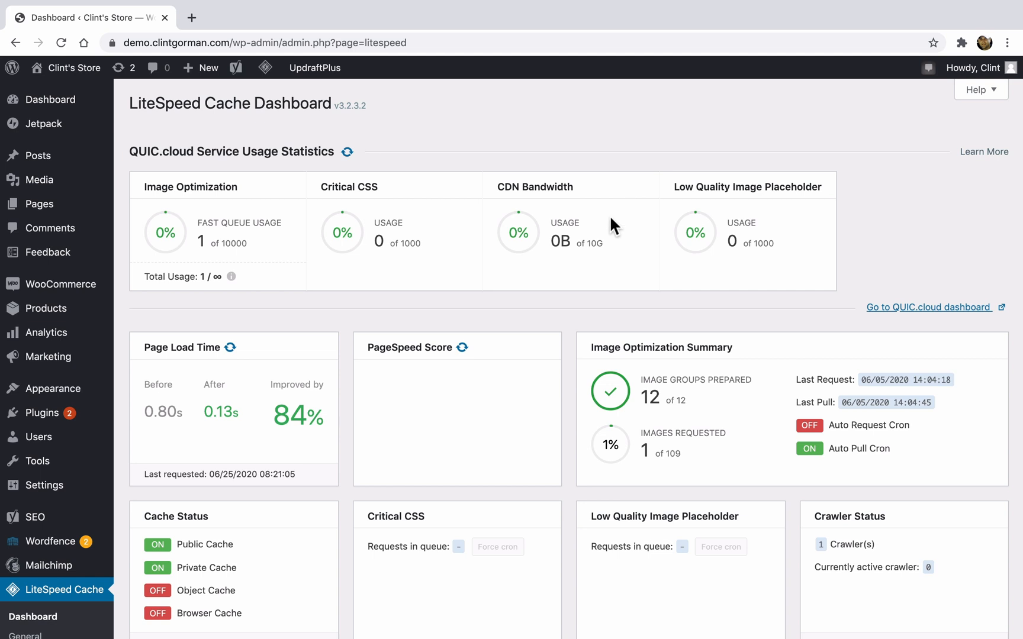
scroll(down, 3)
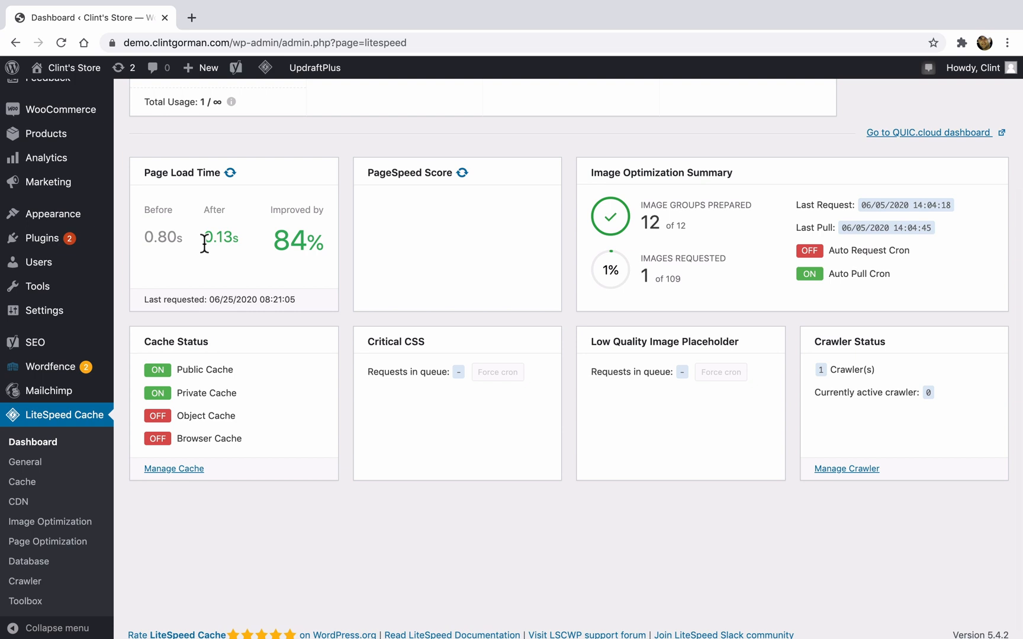
mouse_move(489, 220)
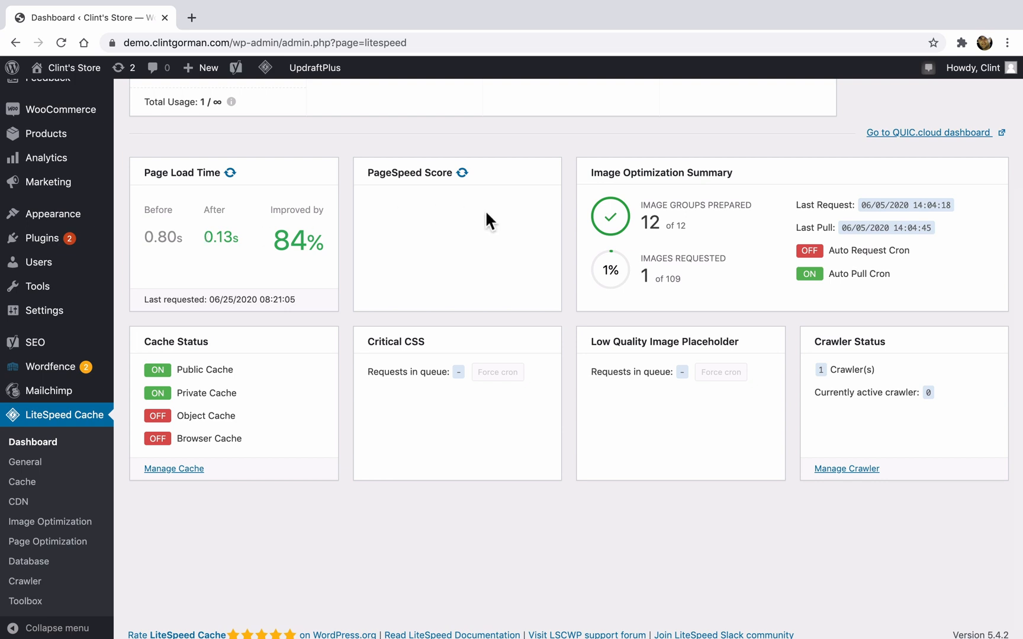
mouse_move(675, 167)
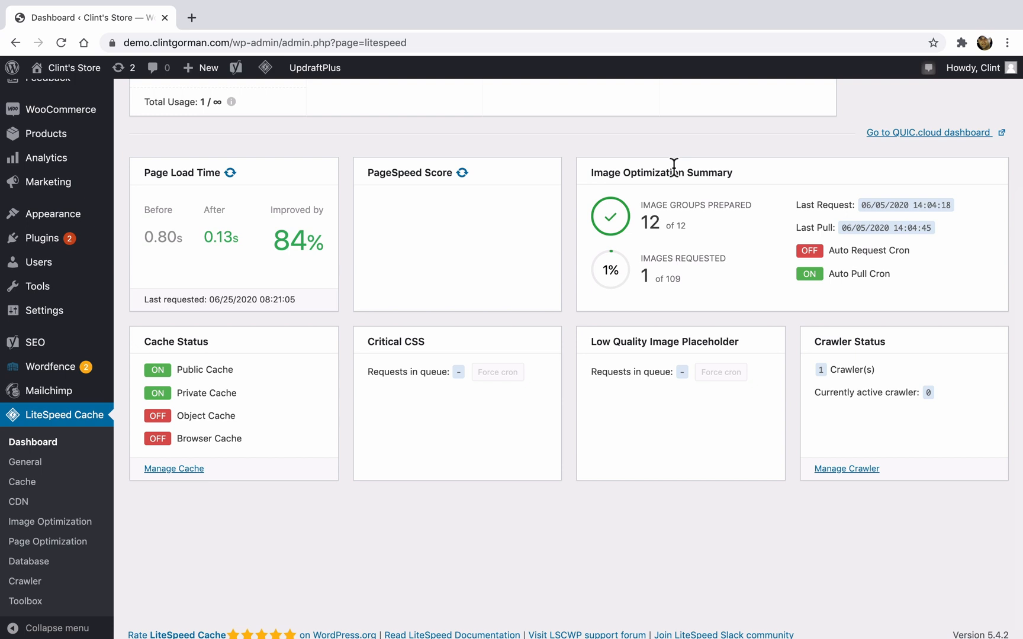
mouse_move(221, 417)
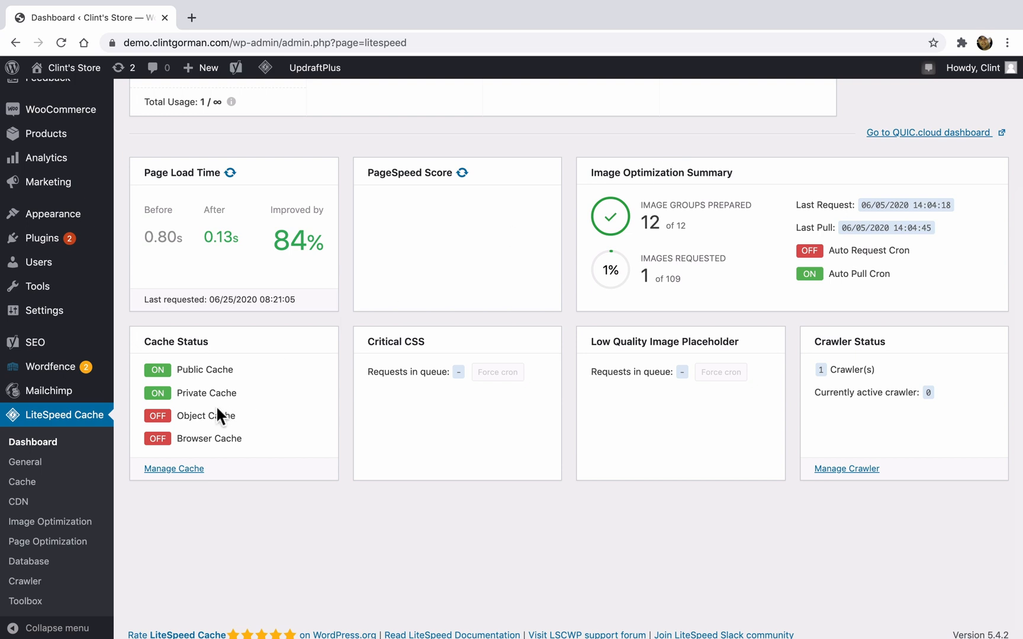
mouse_move(461, 417)
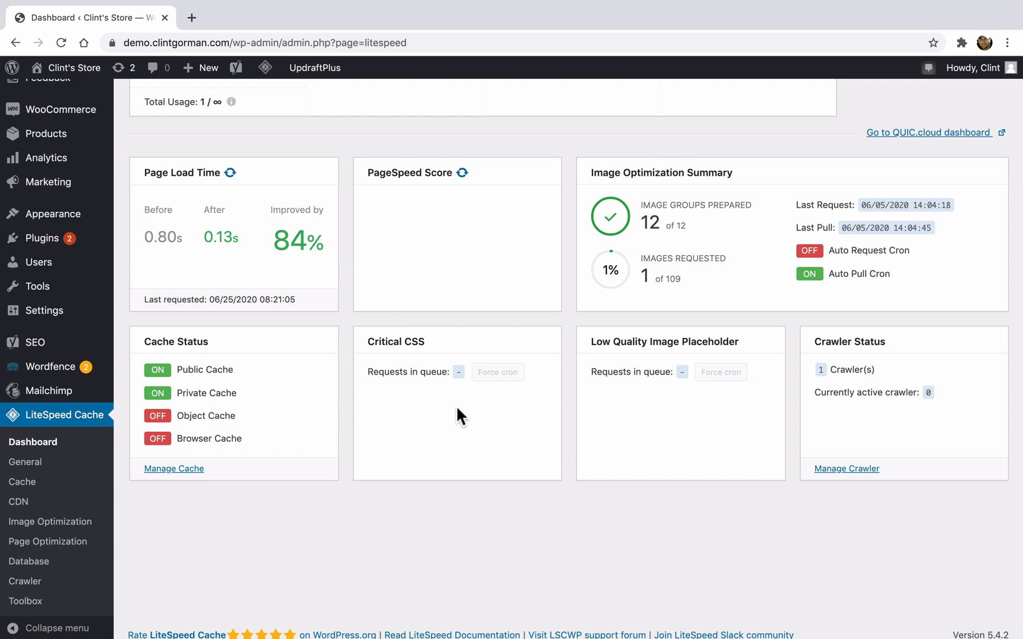
mouse_move(692, 400)
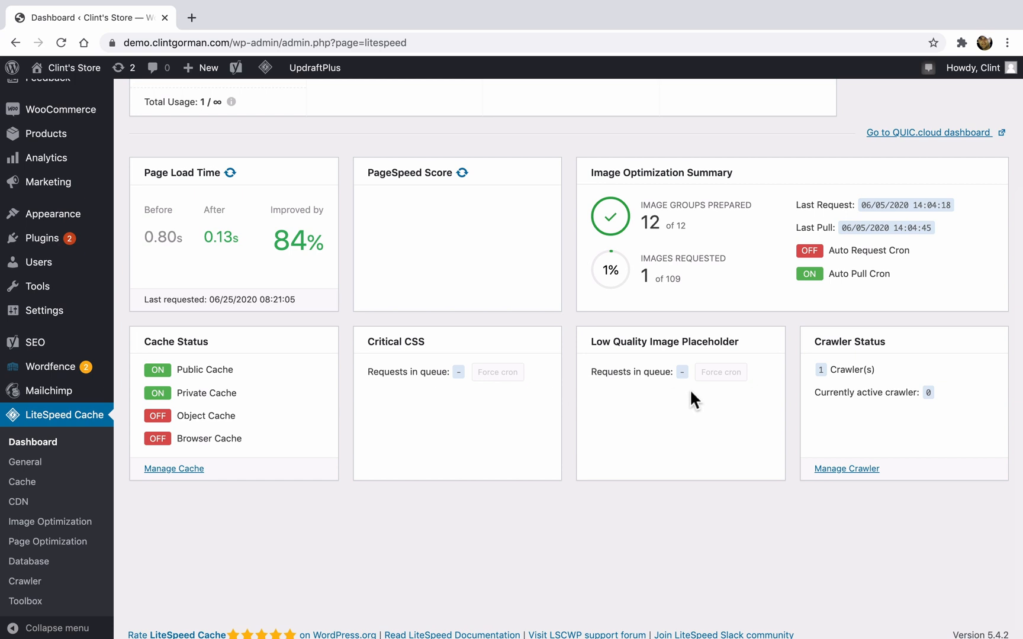
mouse_move(864, 412)
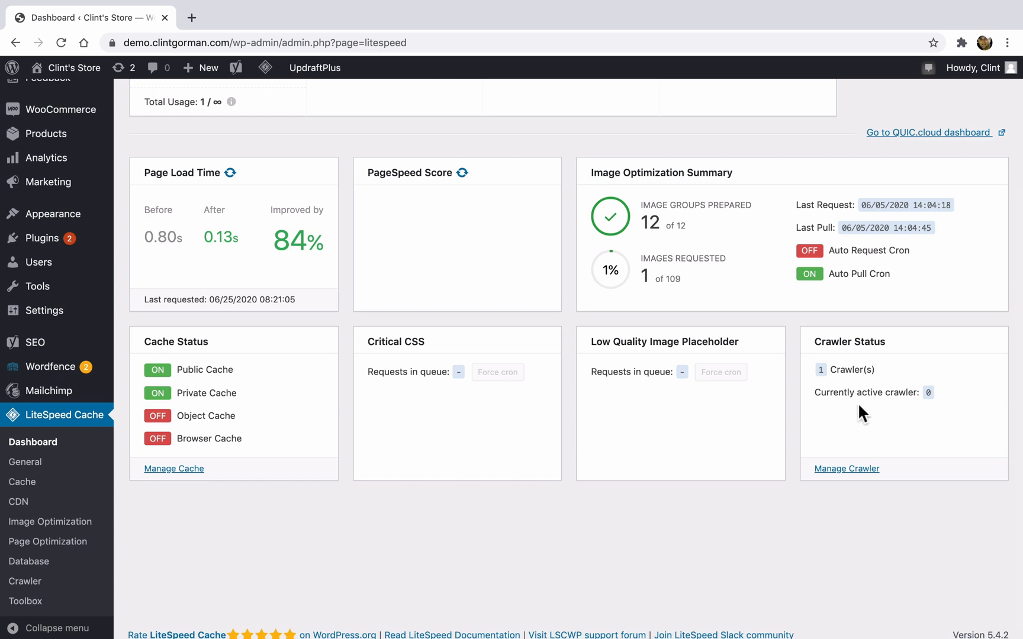
mouse_move(879, 417)
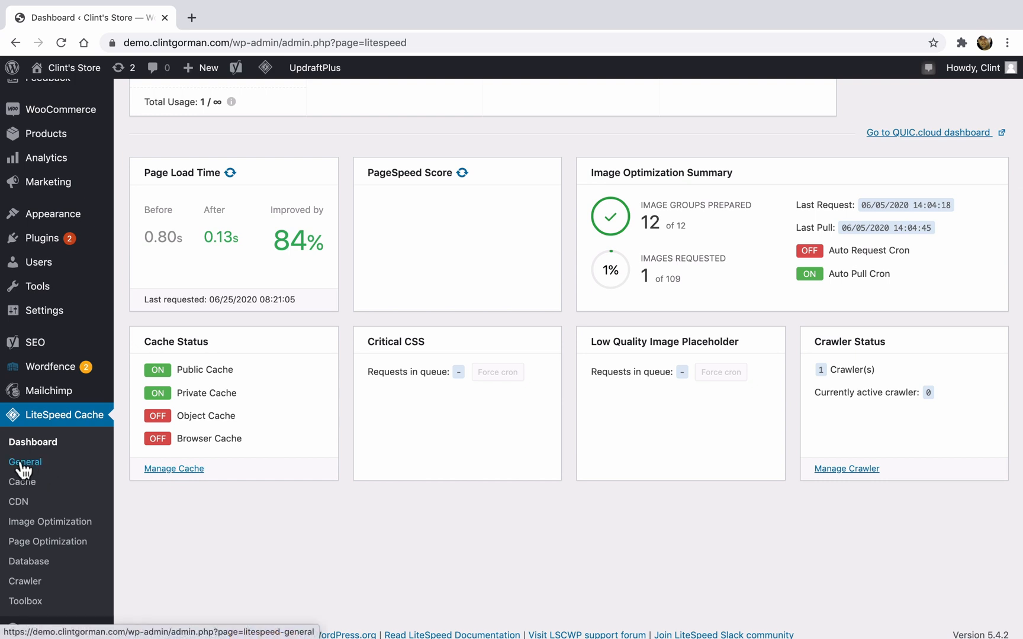
In General Settings keep Automatically Upgrade ON and request a QUIC.cloud domain key
click(24, 463)
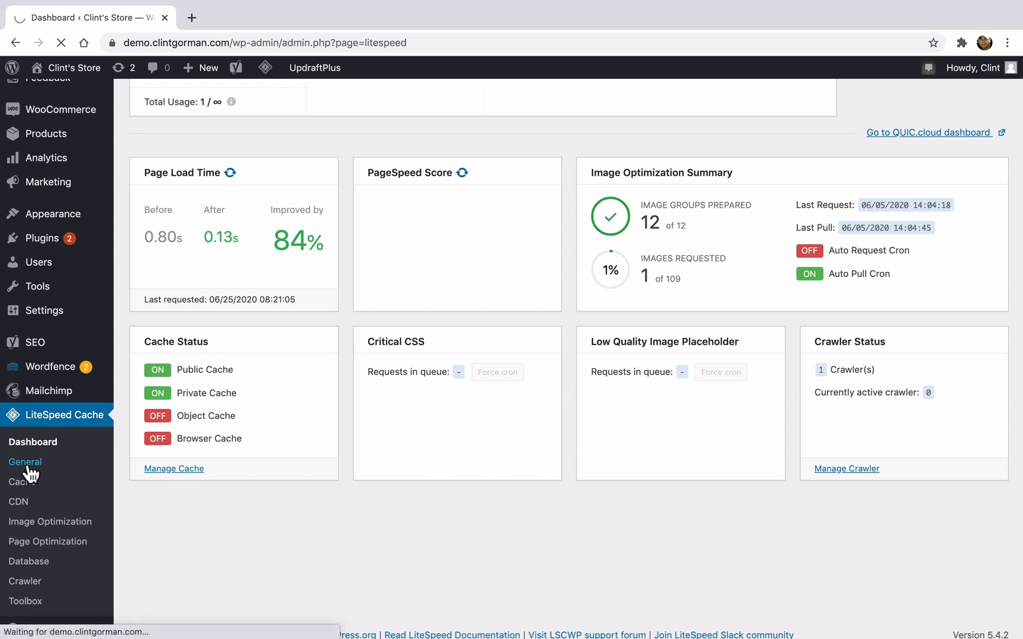
click(25, 462)
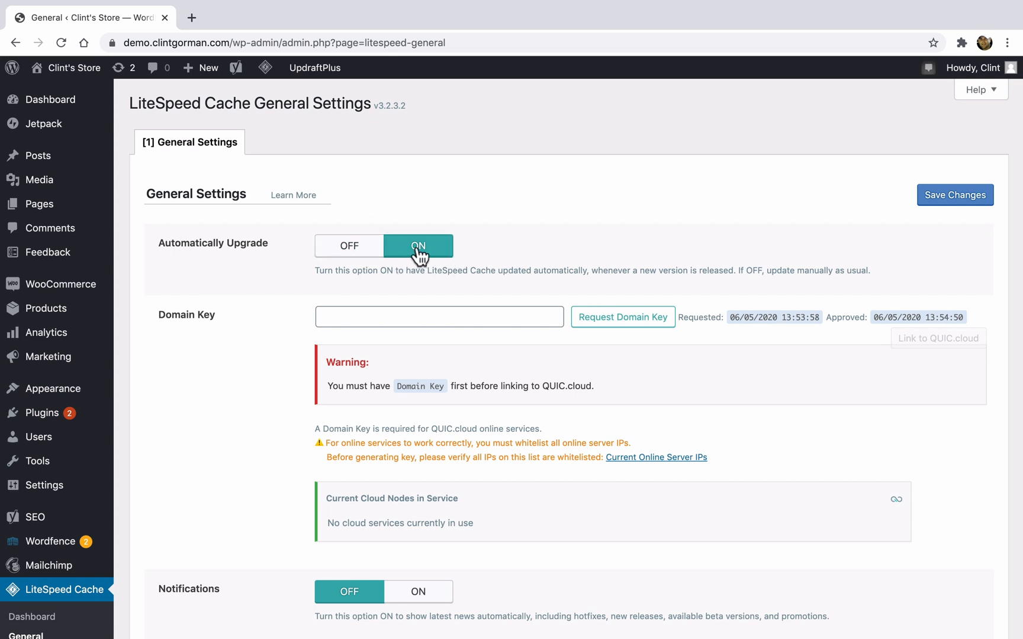
click(439, 316)
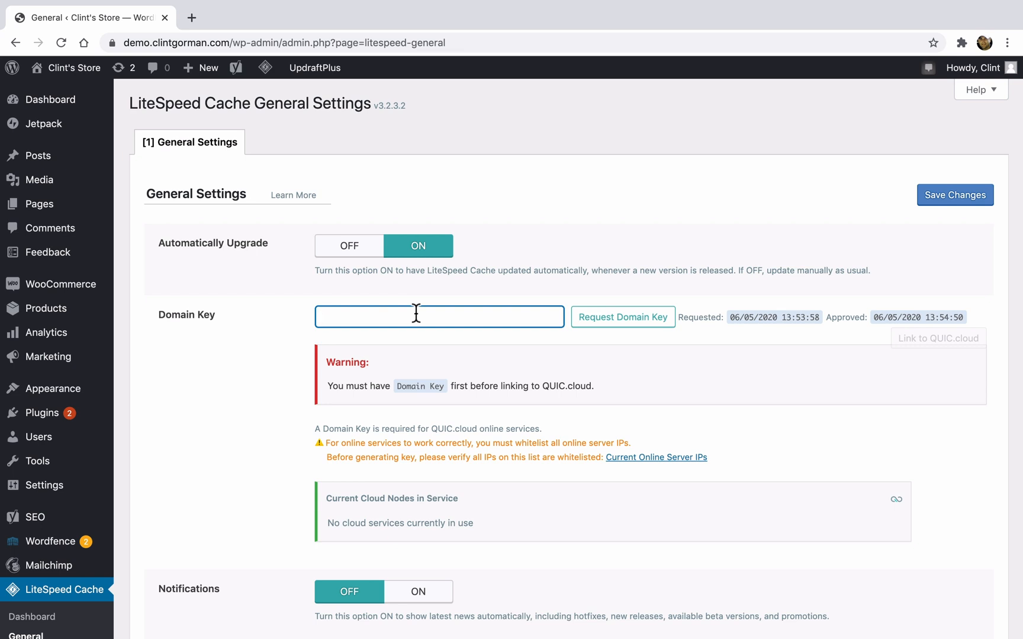
click(622, 316)
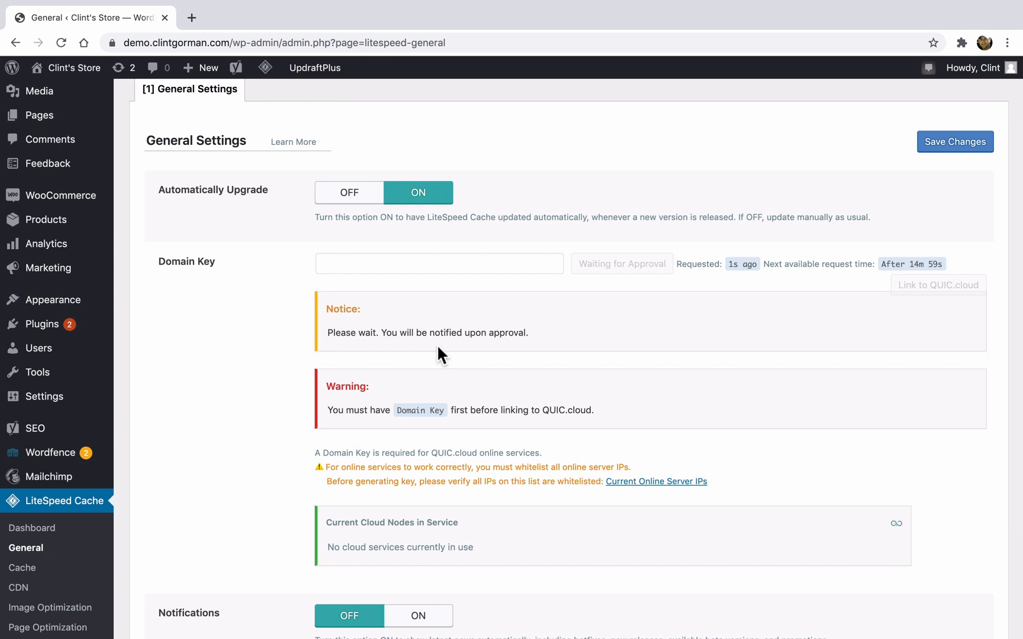
scroll(down, 3)
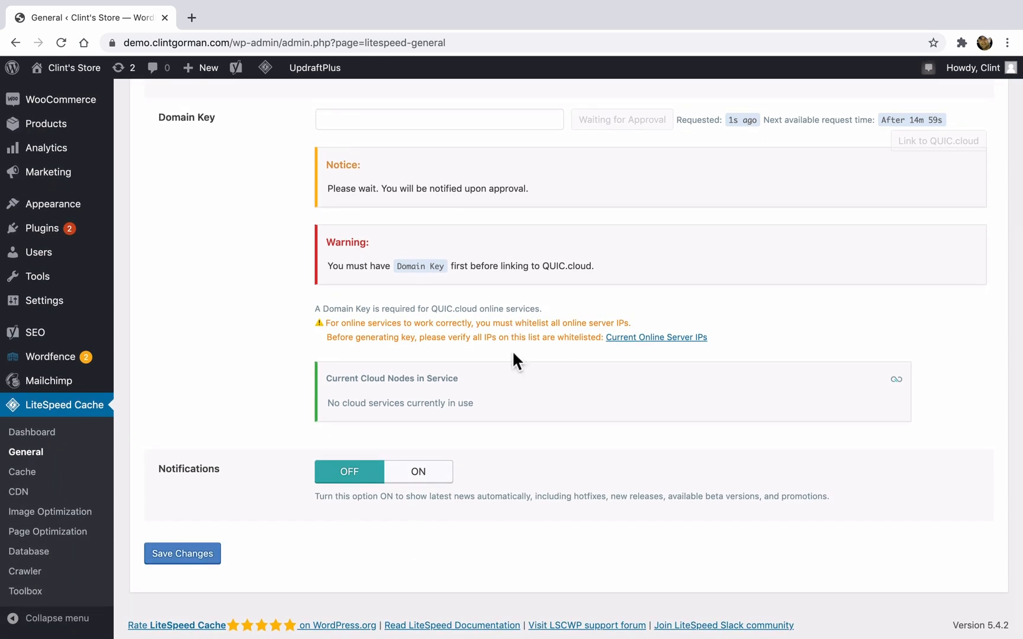
mouse_move(484, 515)
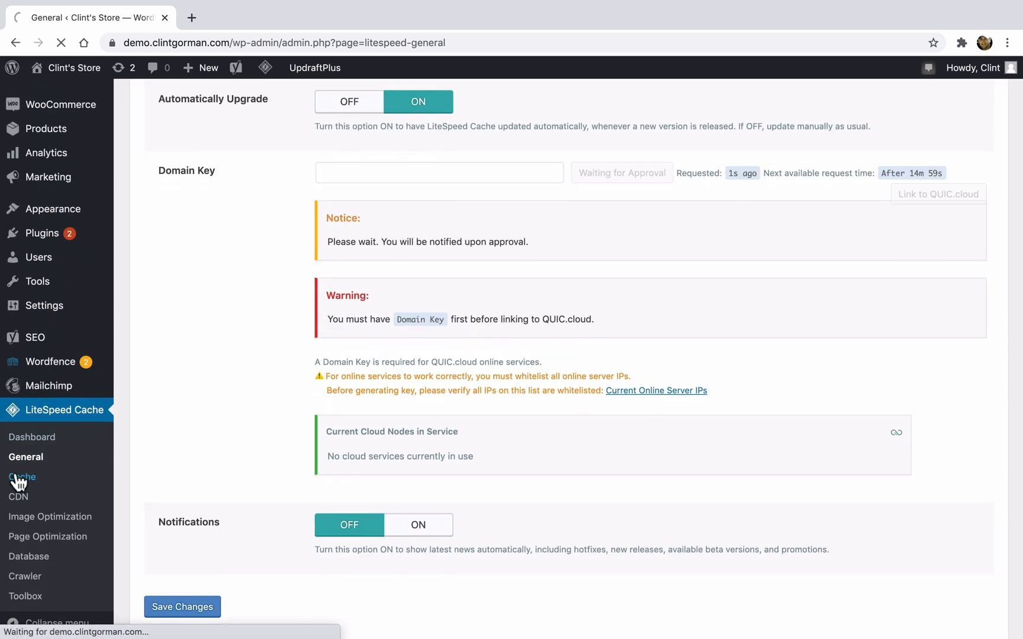
click(21, 477)
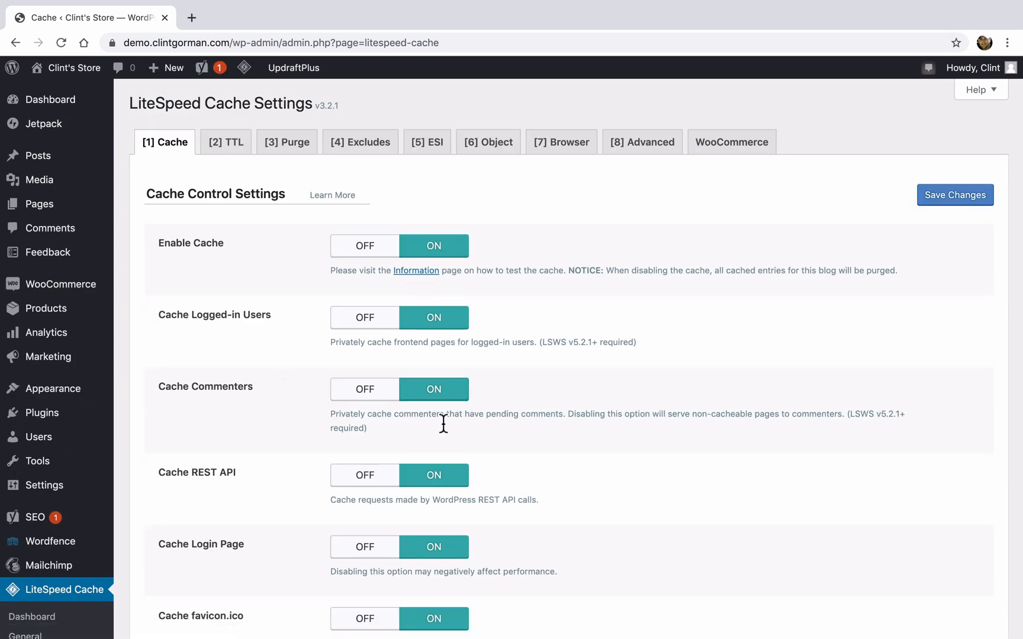
scroll(down, 3)
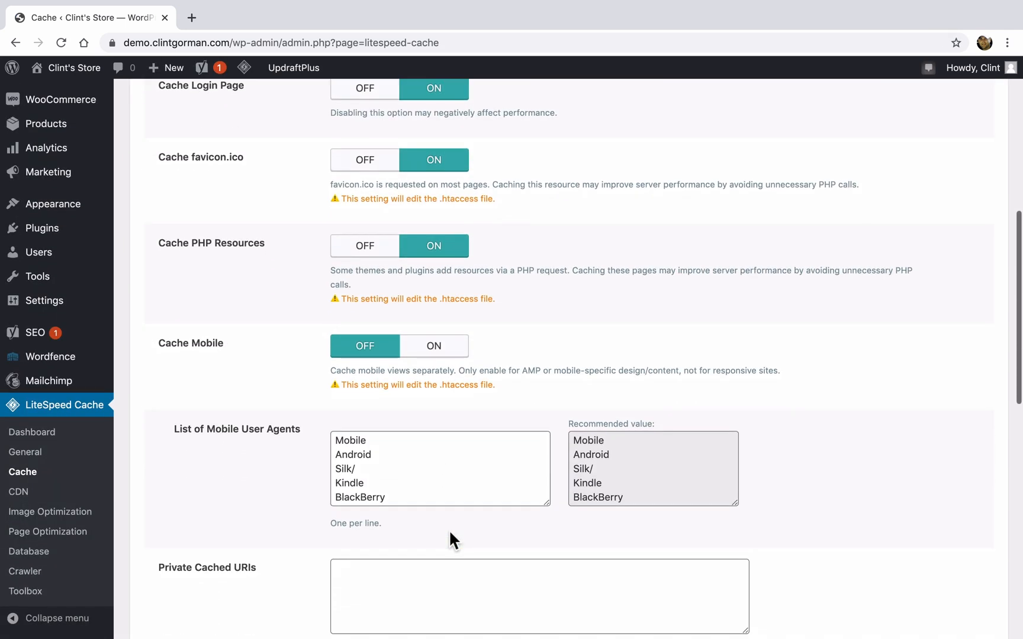
scroll(up, 3)
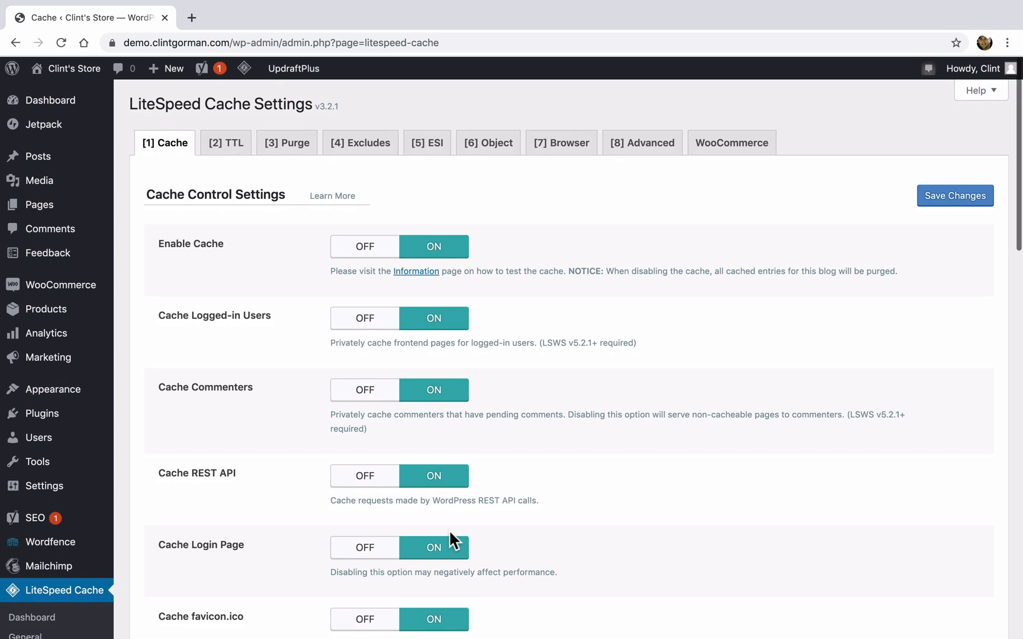
mouse_move(240, 160)
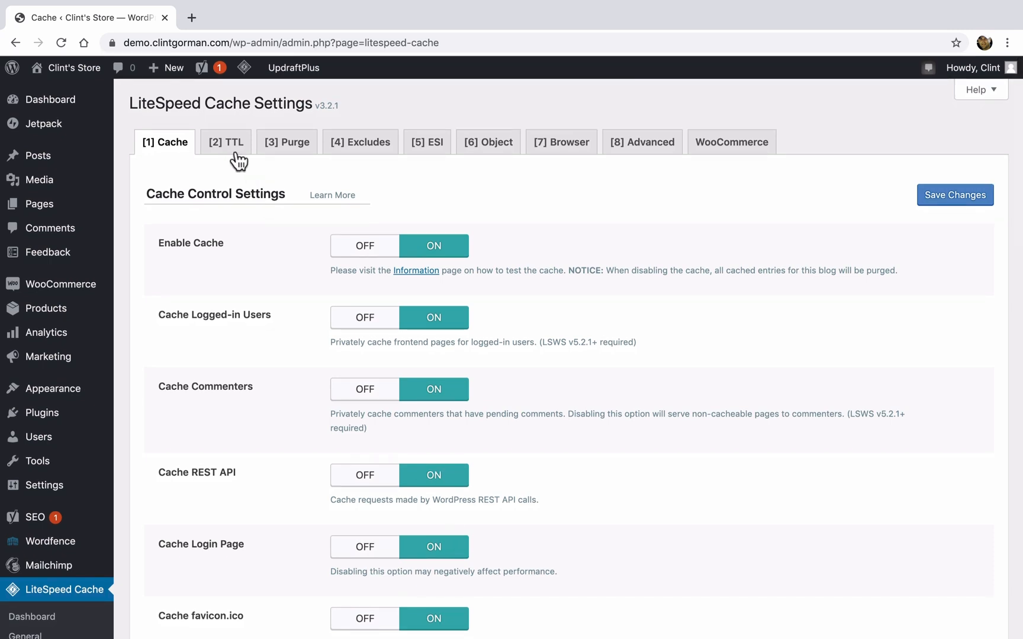
mouse_move(360, 142)
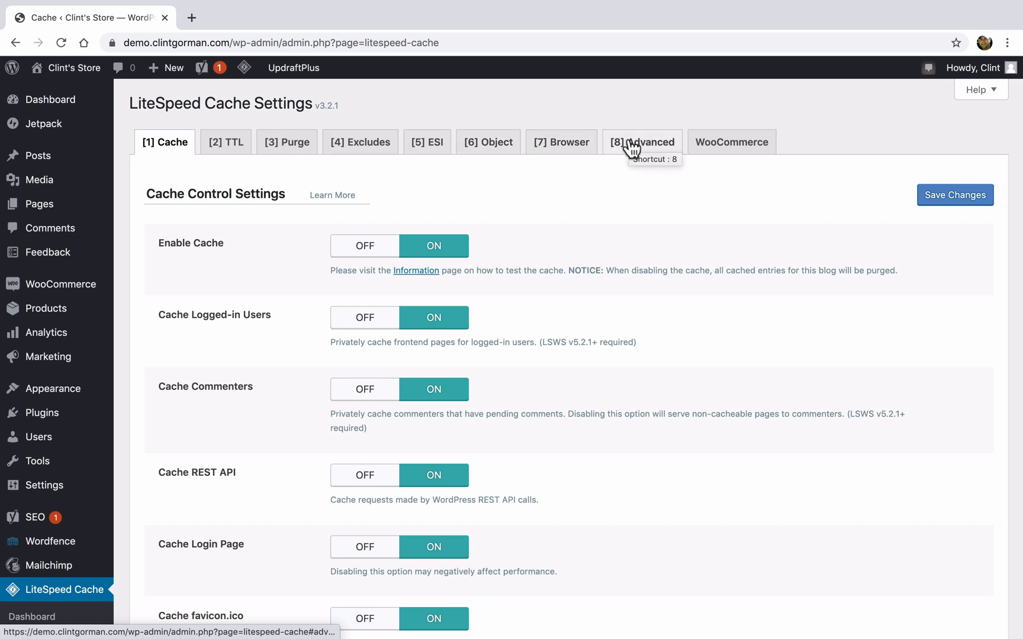
mouse_move(731, 145)
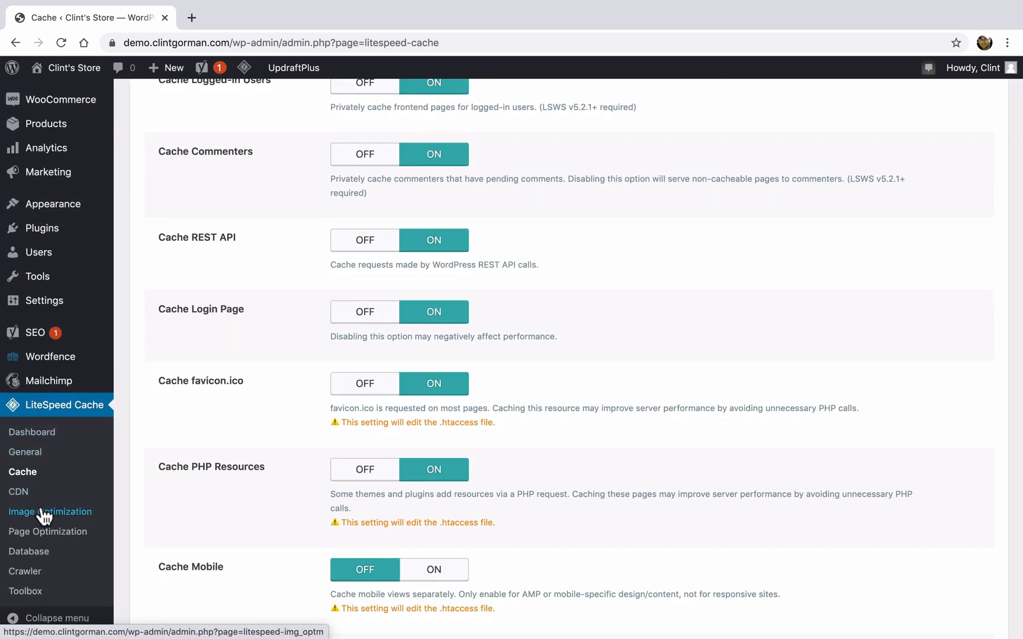
Gather image data for the site's 109 images in Image Optimization
click(50, 512)
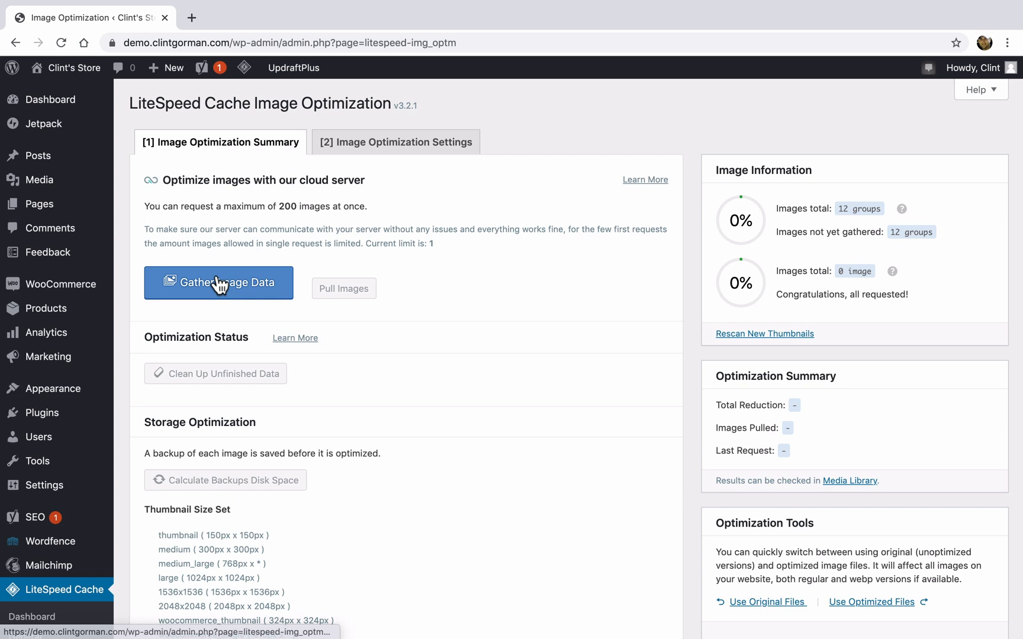
click(219, 283)
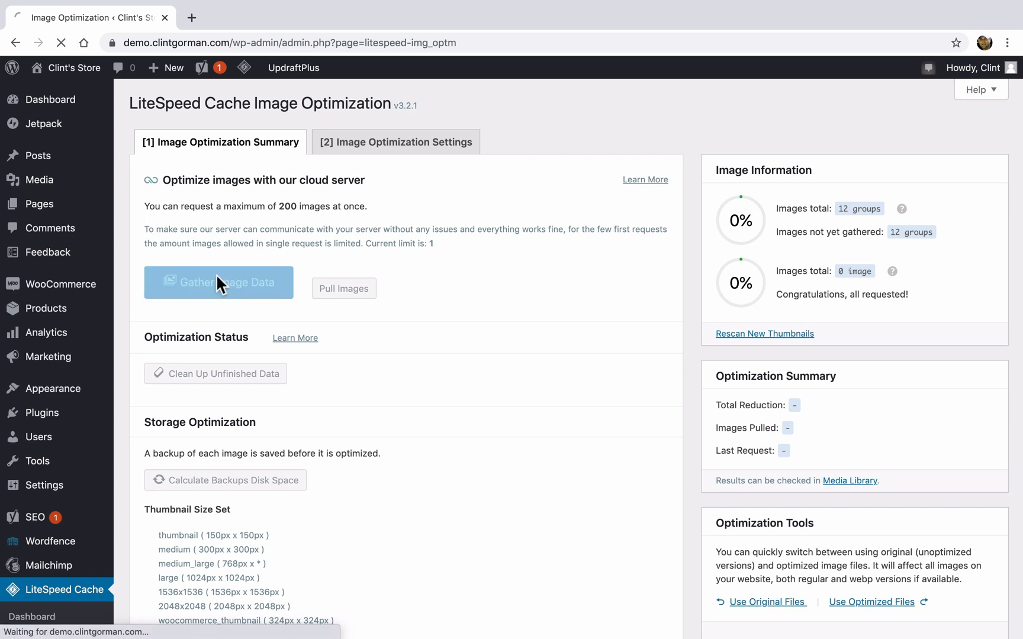
click(219, 282)
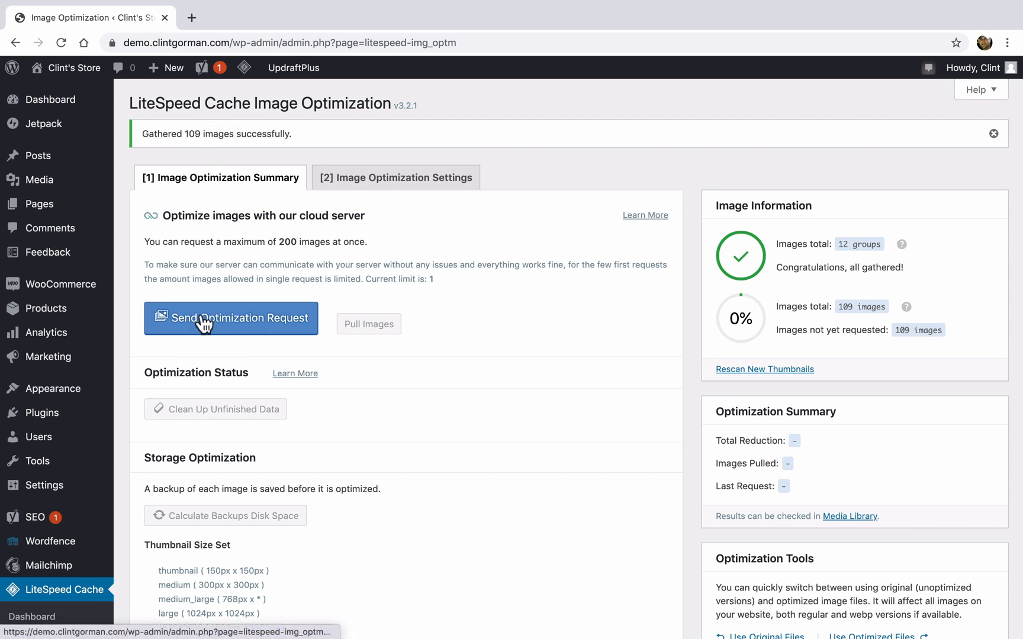
Send optimization requests so one image is optimized and pulled from the cloud server
click(231, 317)
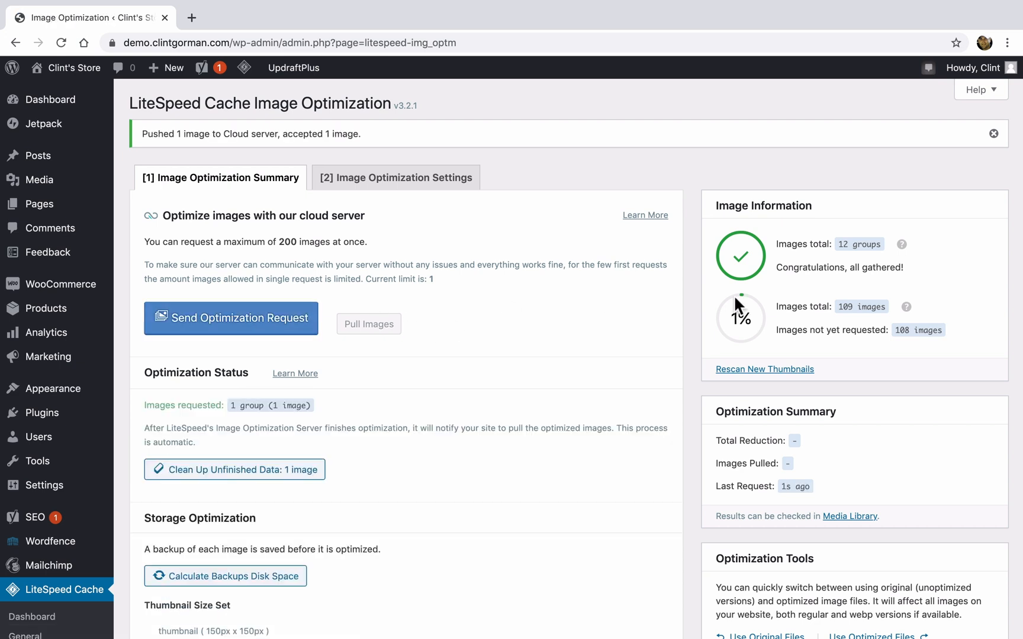
mouse_move(812, 297)
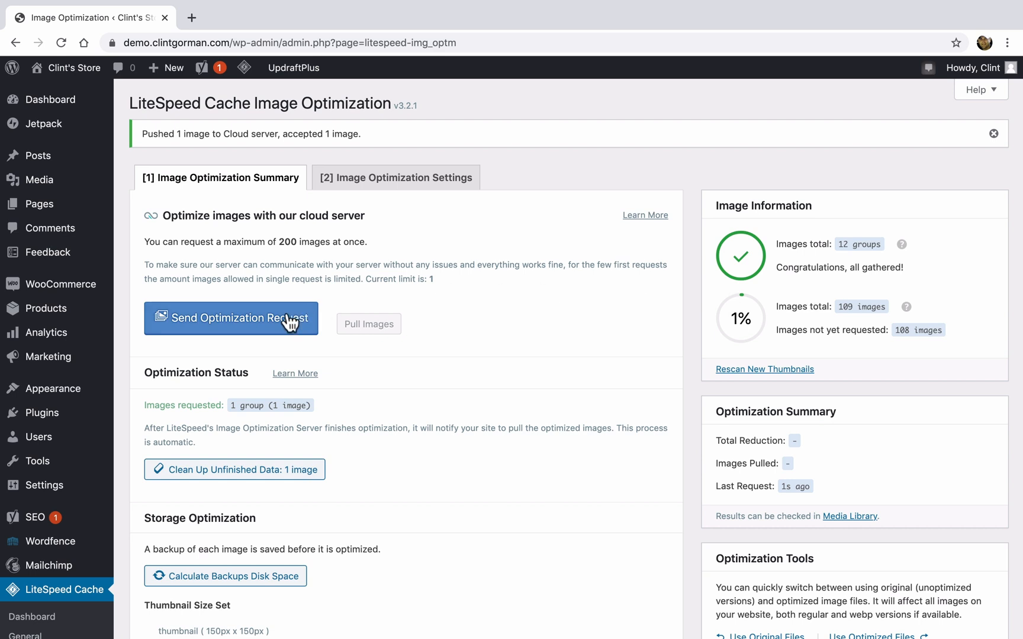
click(230, 318)
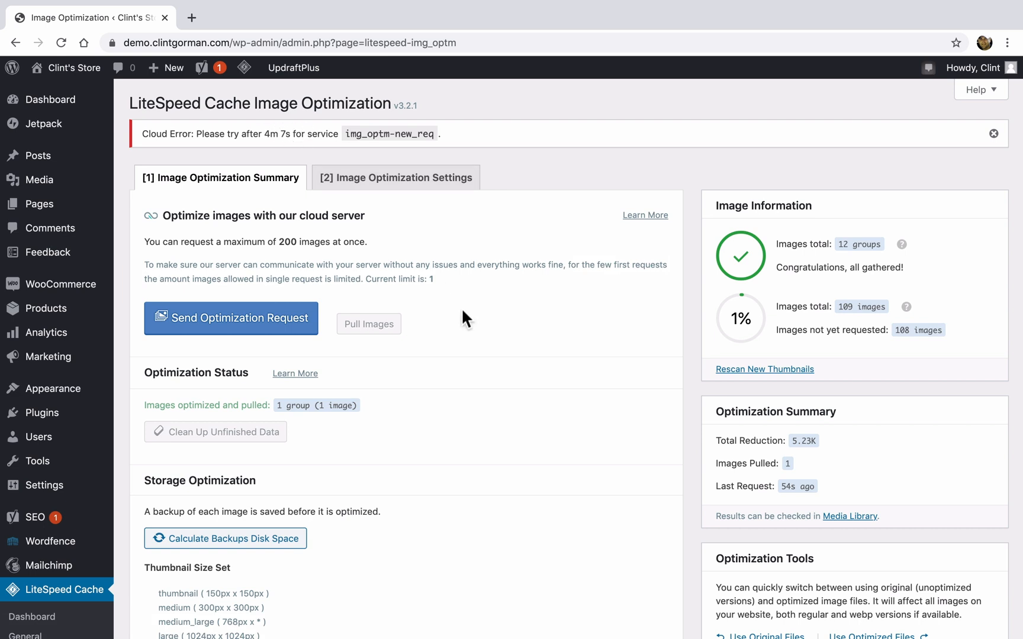
scroll(down, 3)
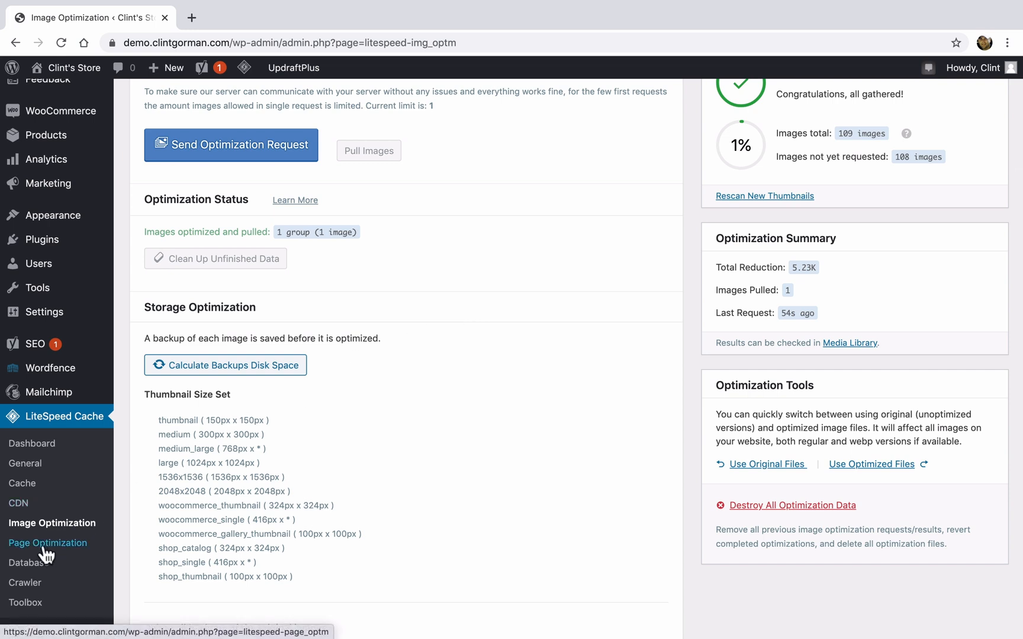
View Page Optimization CSS Settings and highlight the notice about purging after minify changes
click(48, 543)
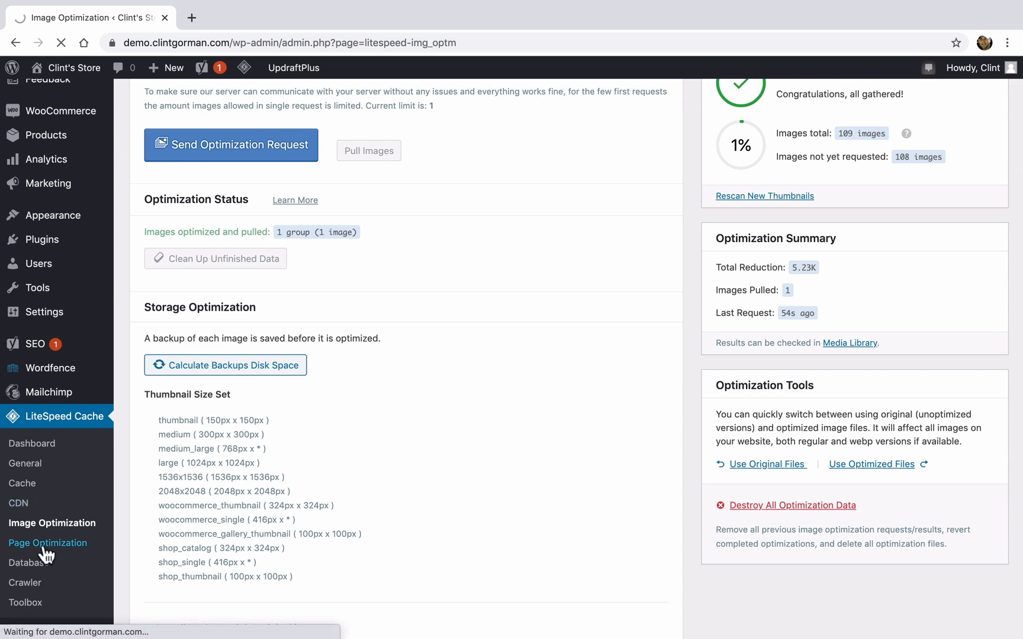
click(47, 542)
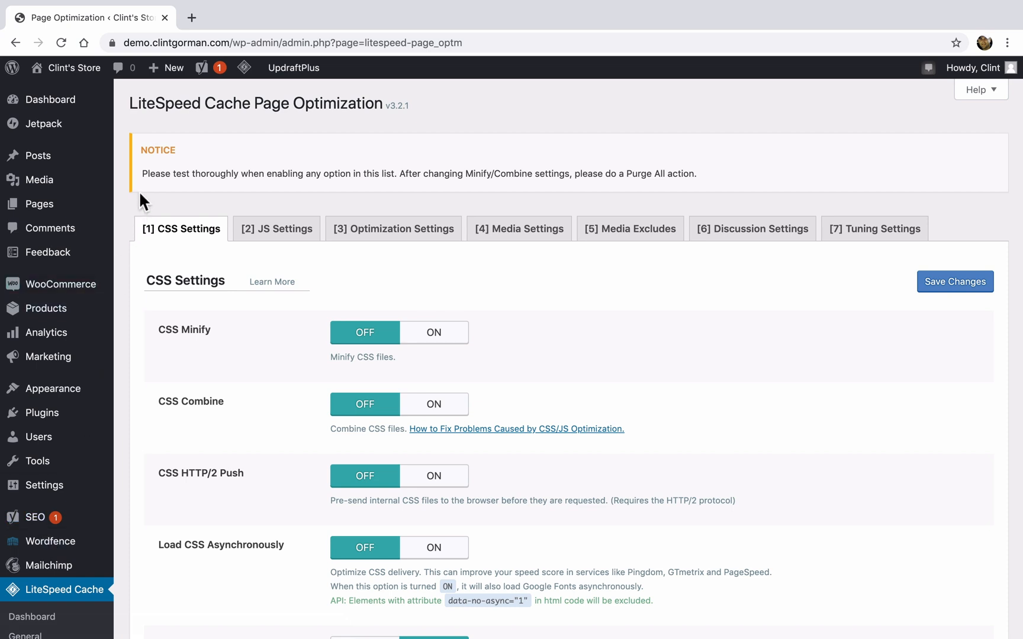
drag(142, 174, 696, 174)
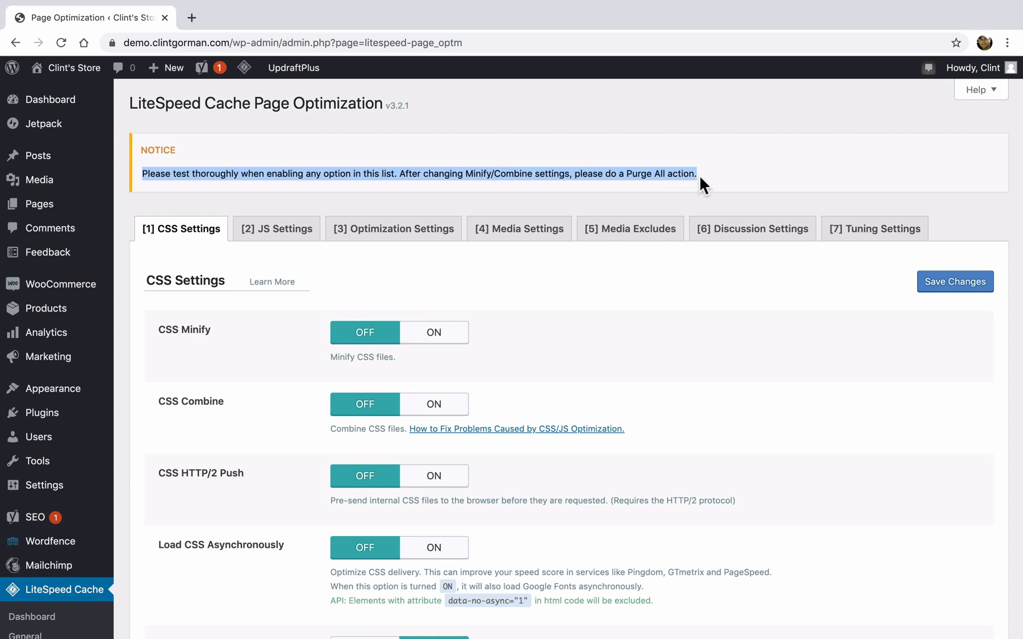
mouse_move(687, 274)
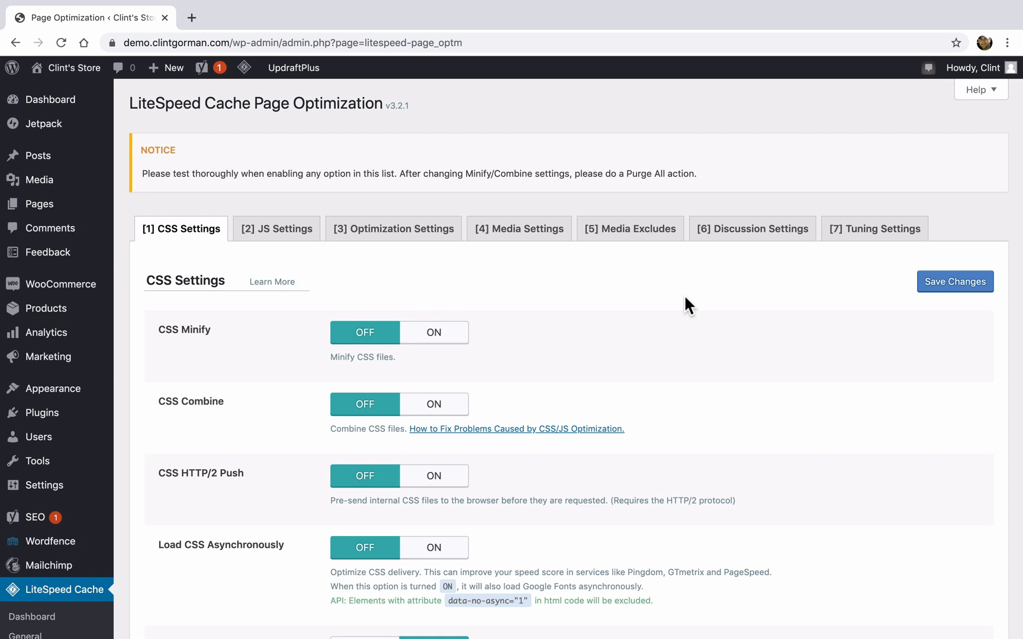
Turn CSS Minify ON and save the change
click(433, 332)
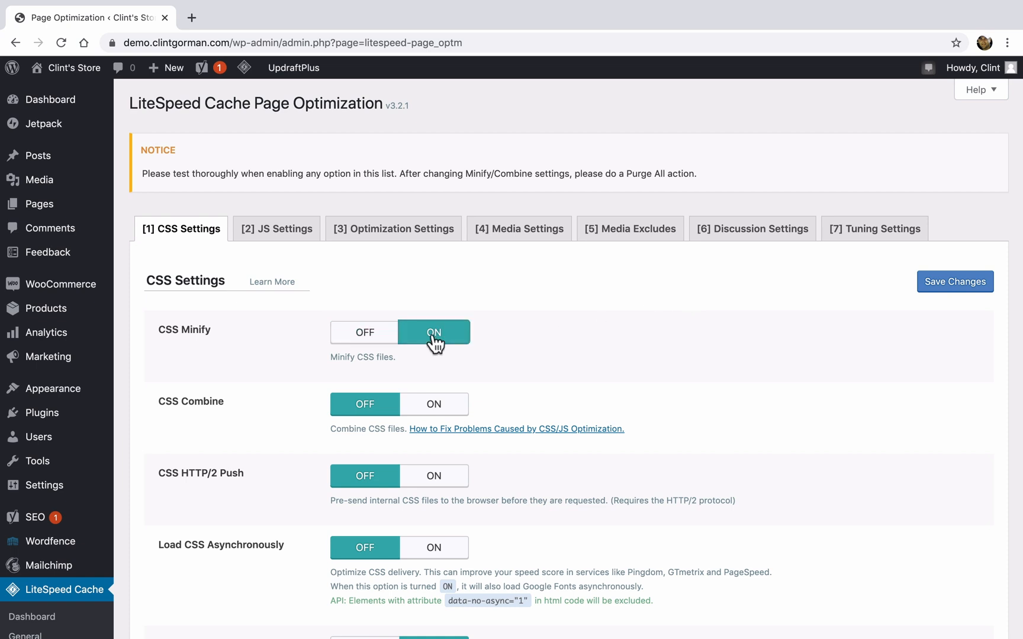
click(954, 280)
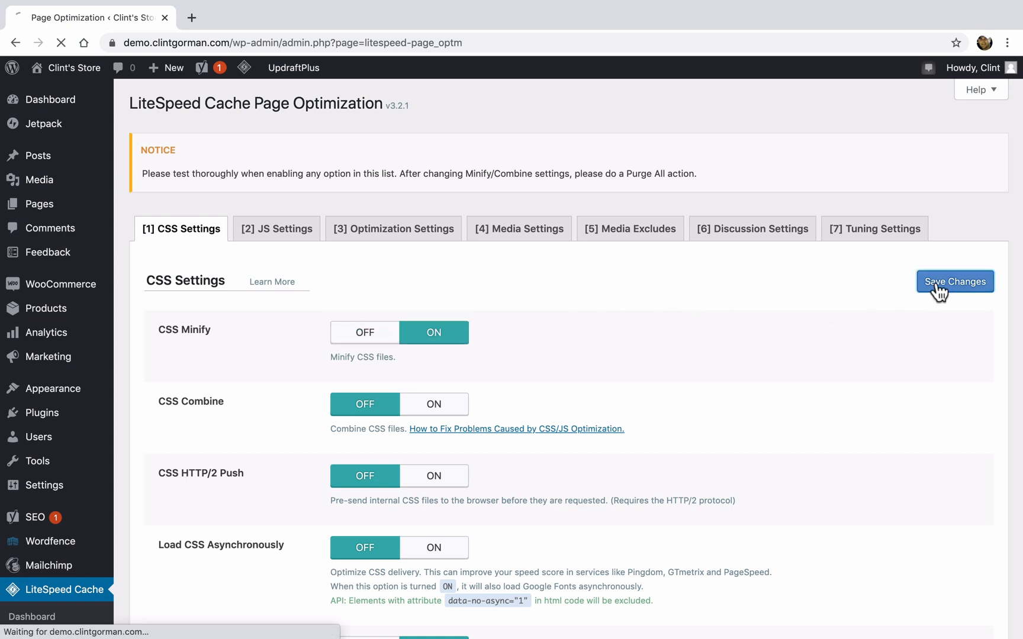
click(954, 280)
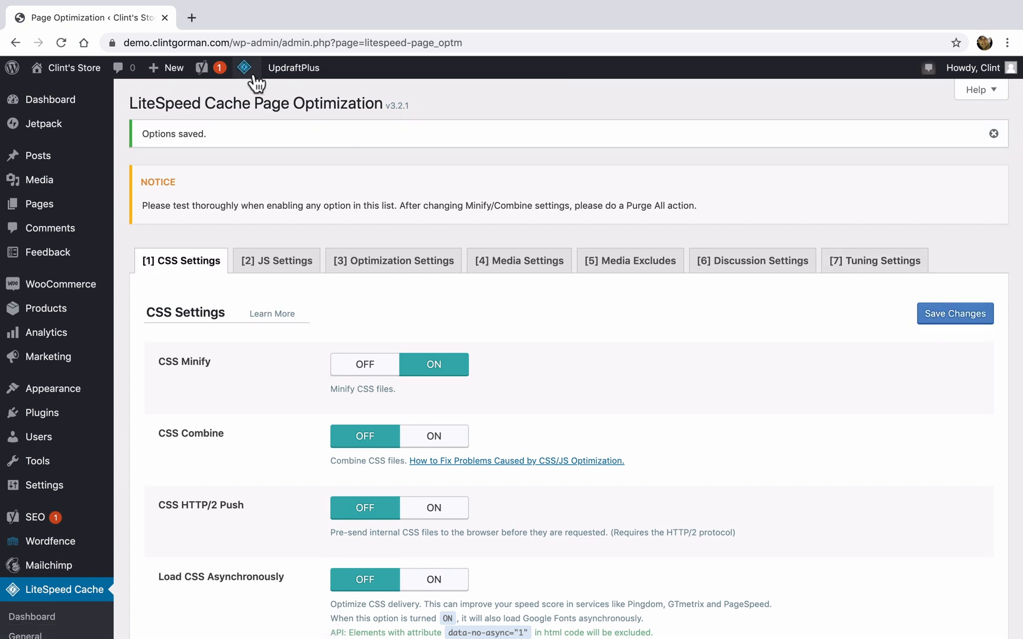
Purge all caches from the LiteSpeed admin-bar quick actions
click(245, 68)
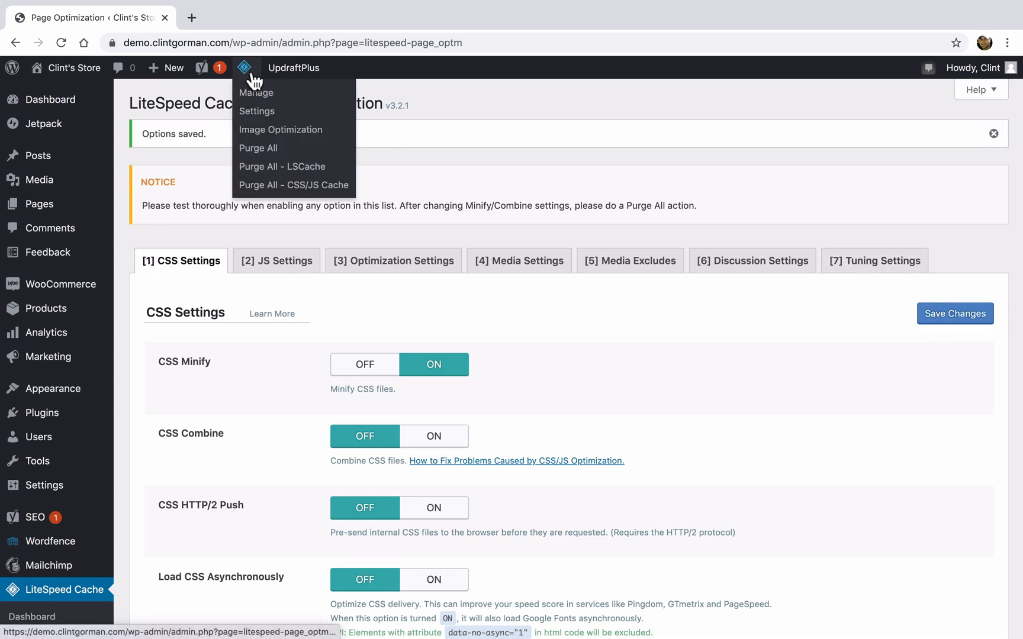
mouse_move(267, 148)
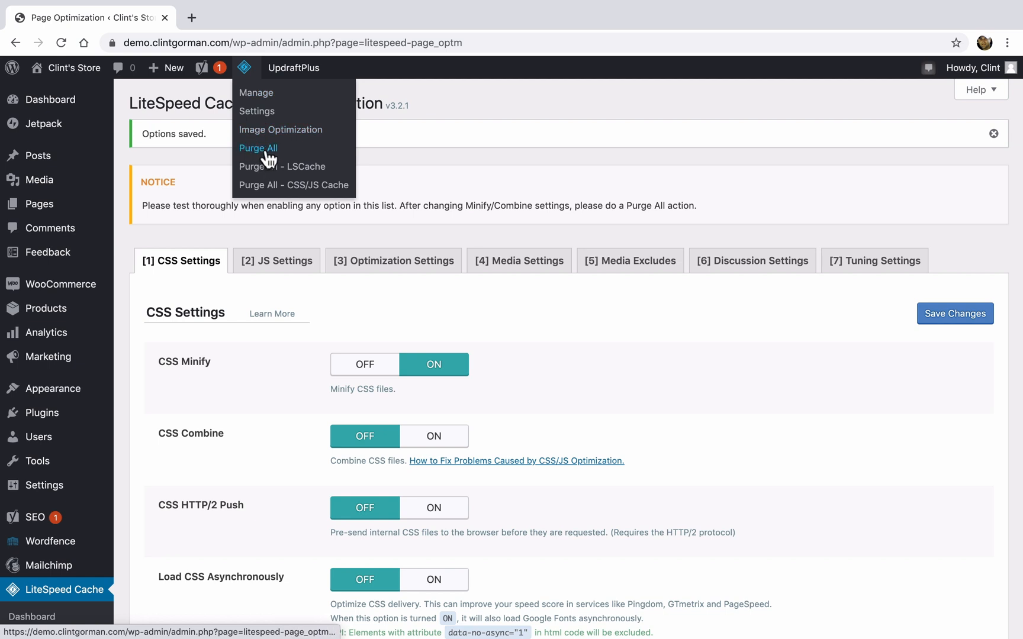
click(258, 148)
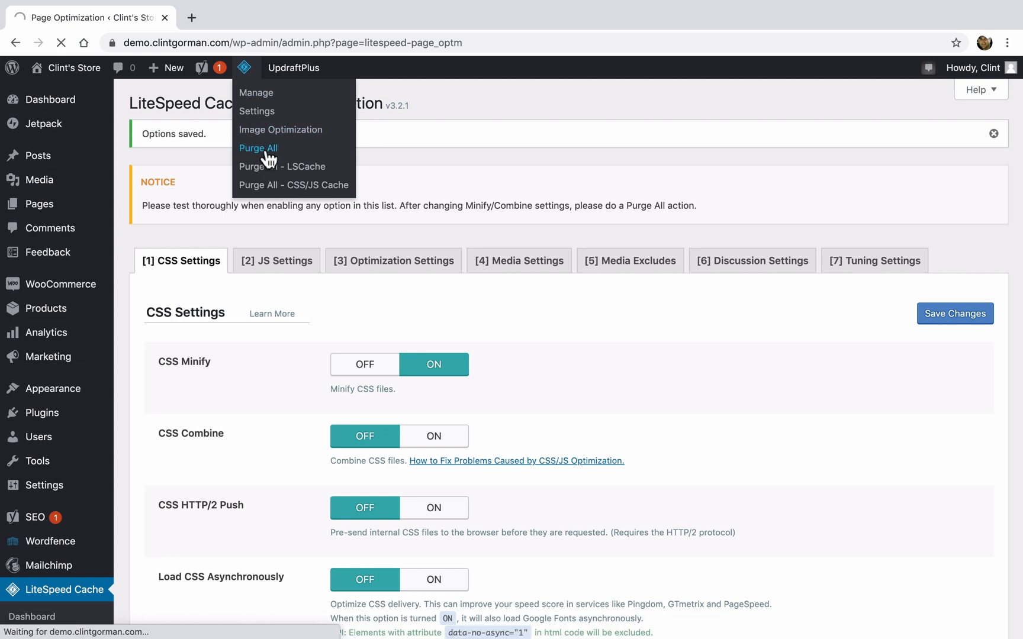
click(258, 148)
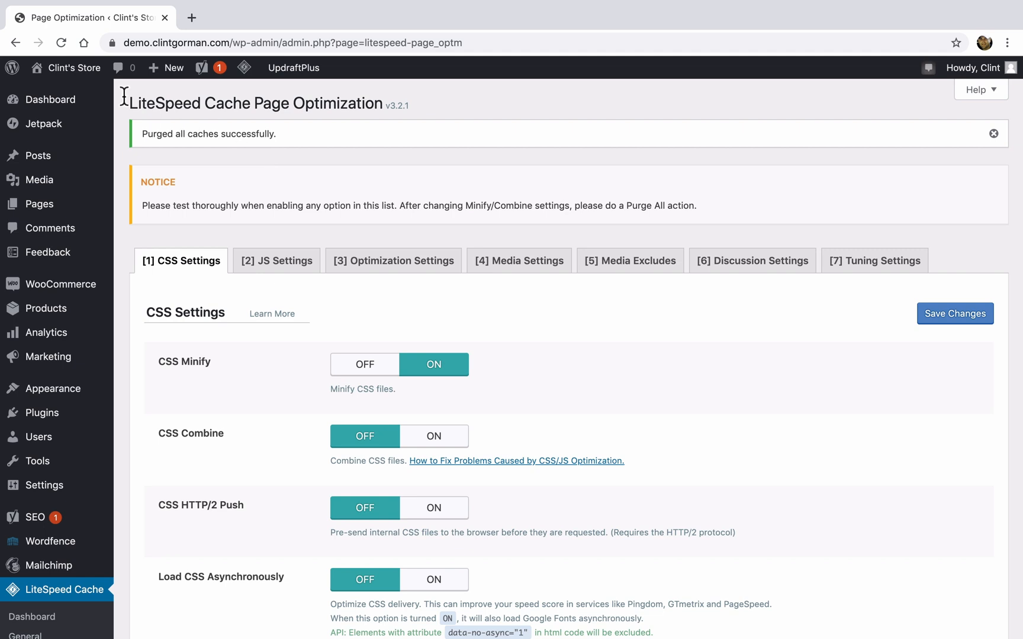
right_click(74, 67)
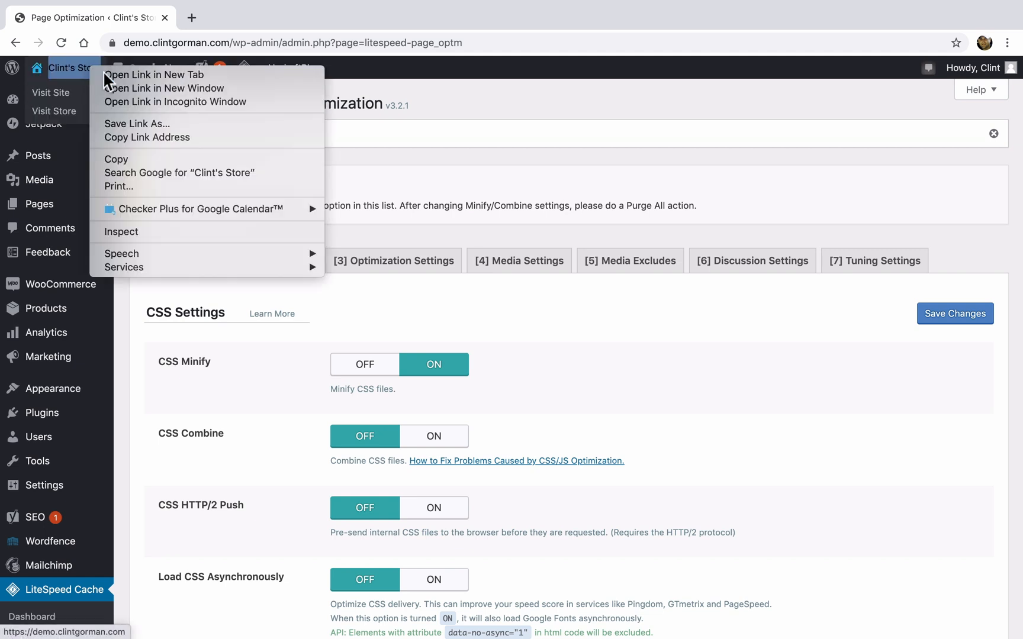
click(154, 74)
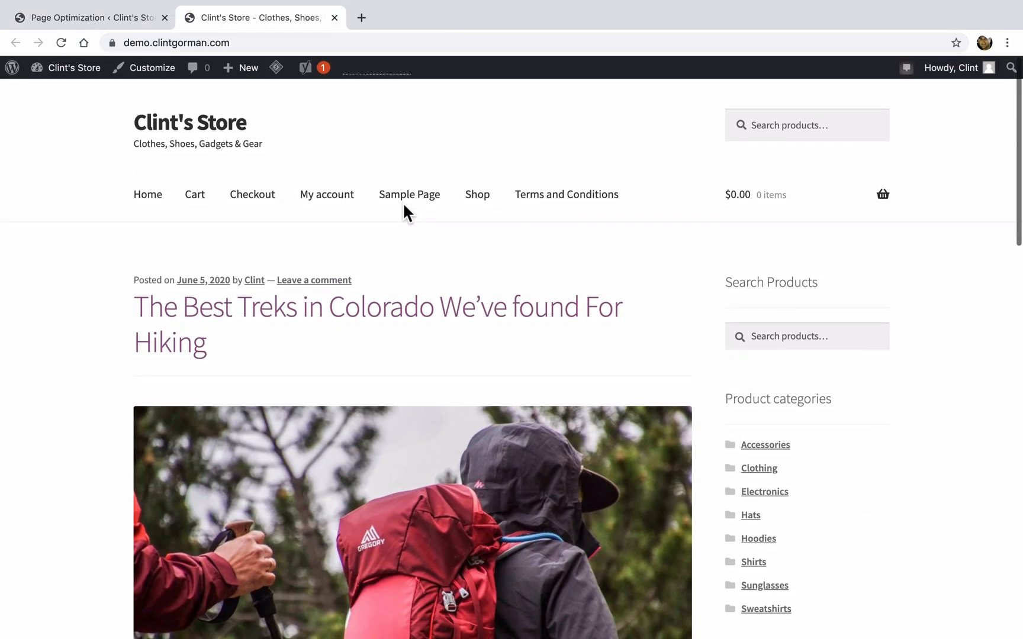
click(88, 18)
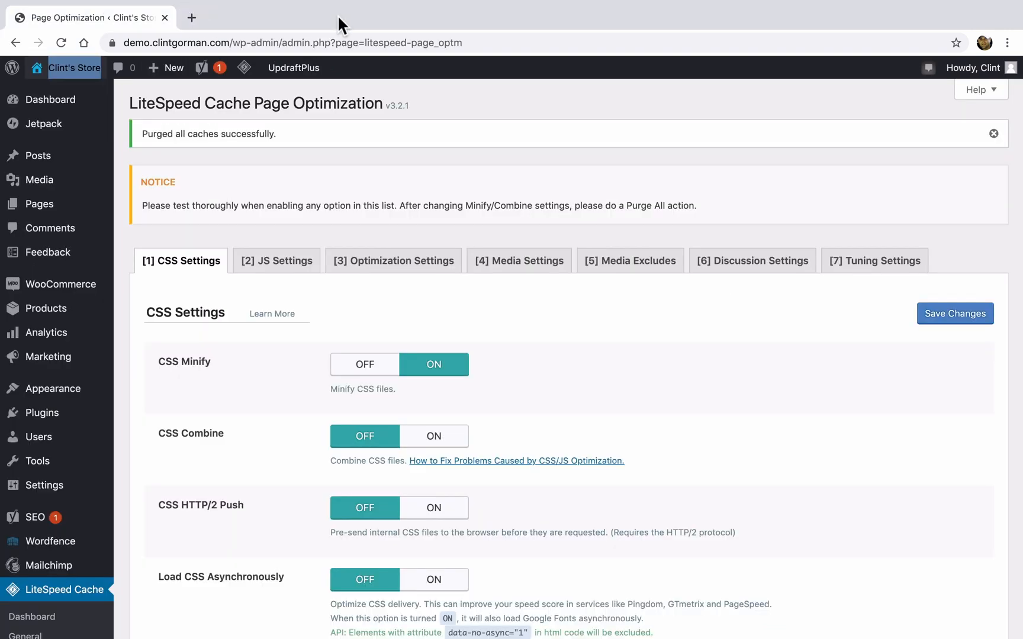
mouse_move(534, 300)
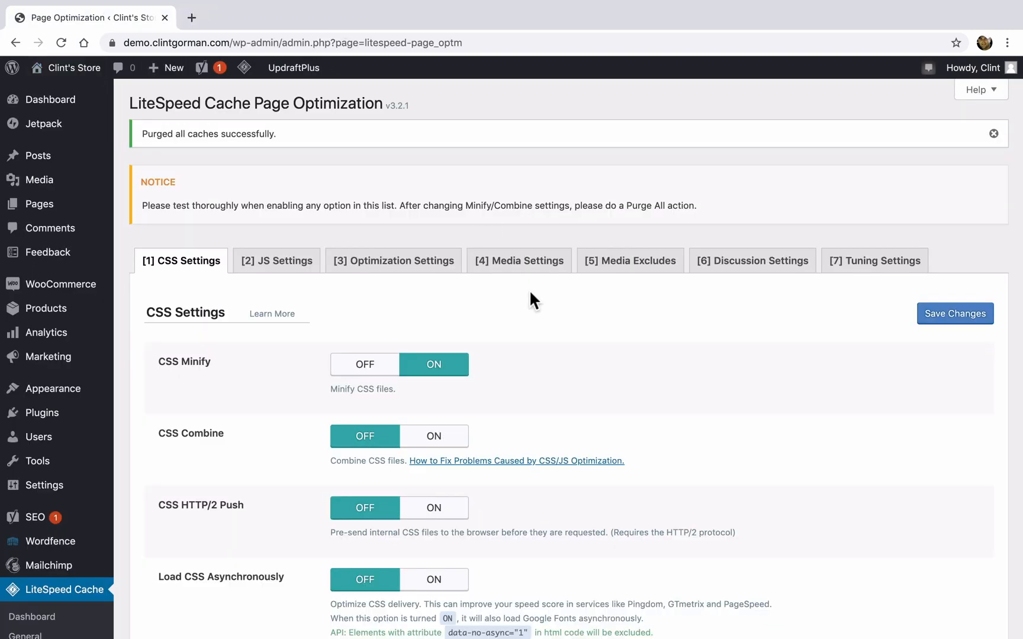
scroll(down, 3)
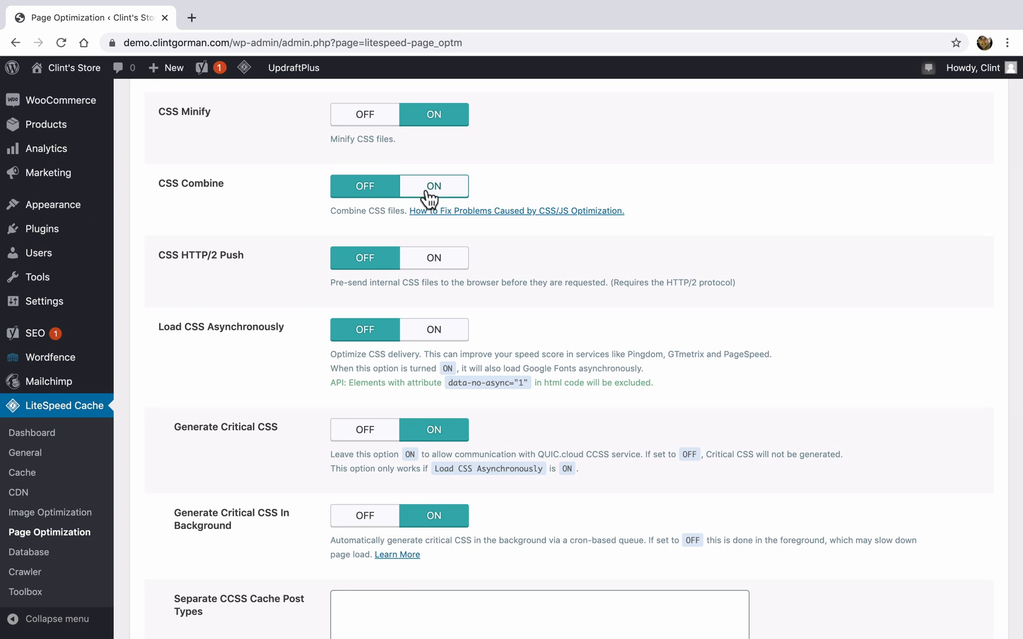
scroll(down, 3)
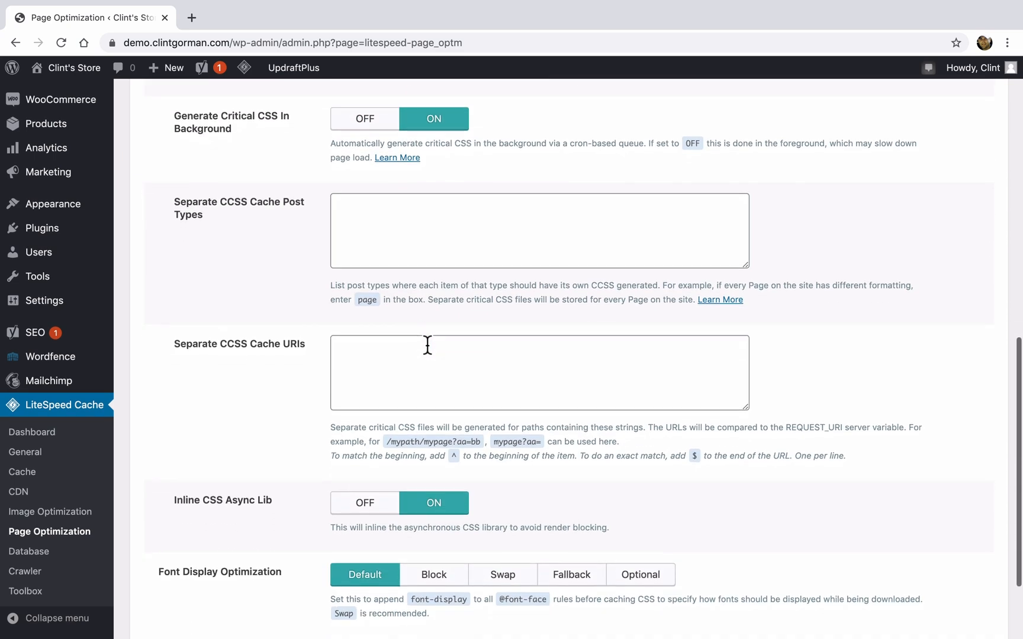
scroll(down, 3)
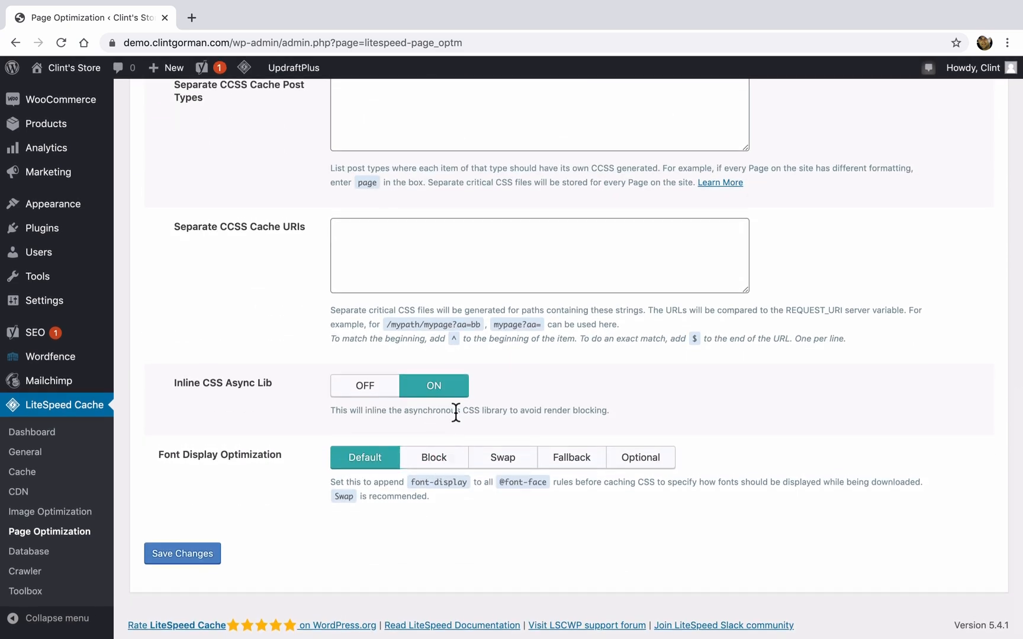
Browse the JS, Optimization and Media Settings tabs of Page Optimization
click(182, 553)
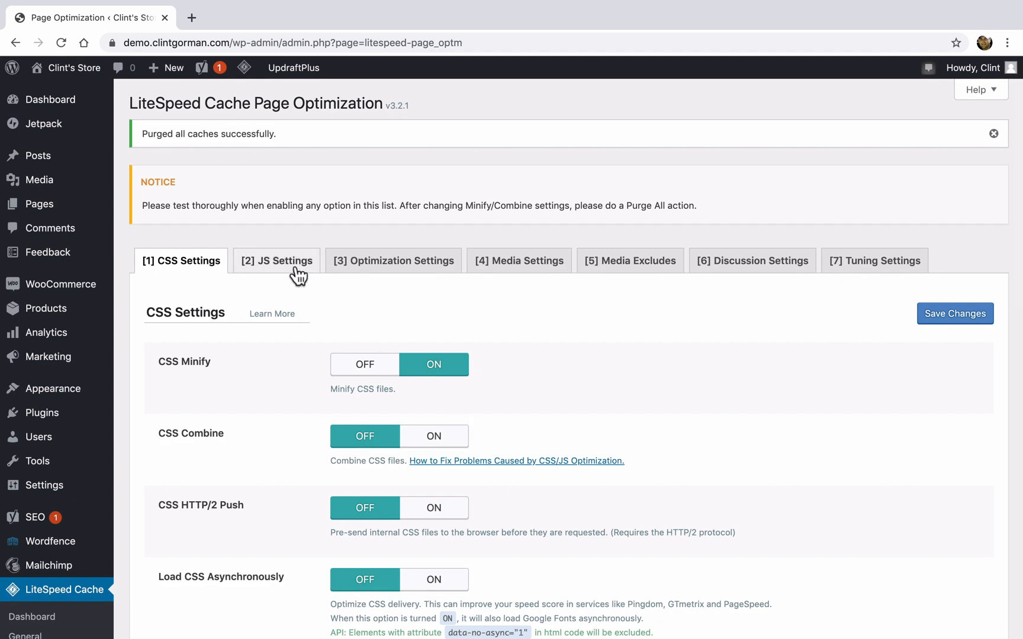
click(277, 260)
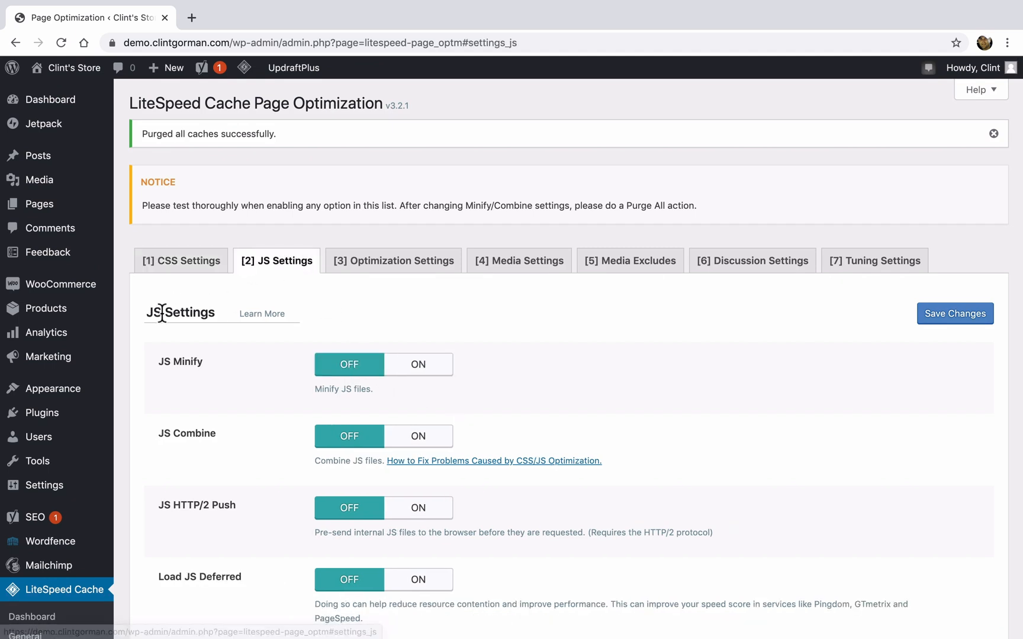
click(393, 261)
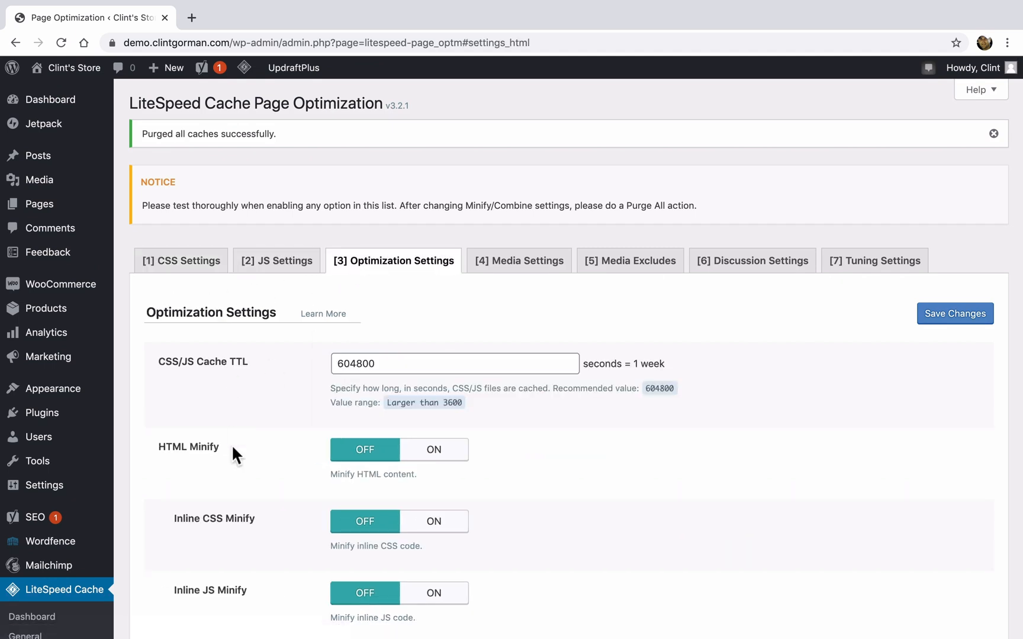
mouse_move(503, 286)
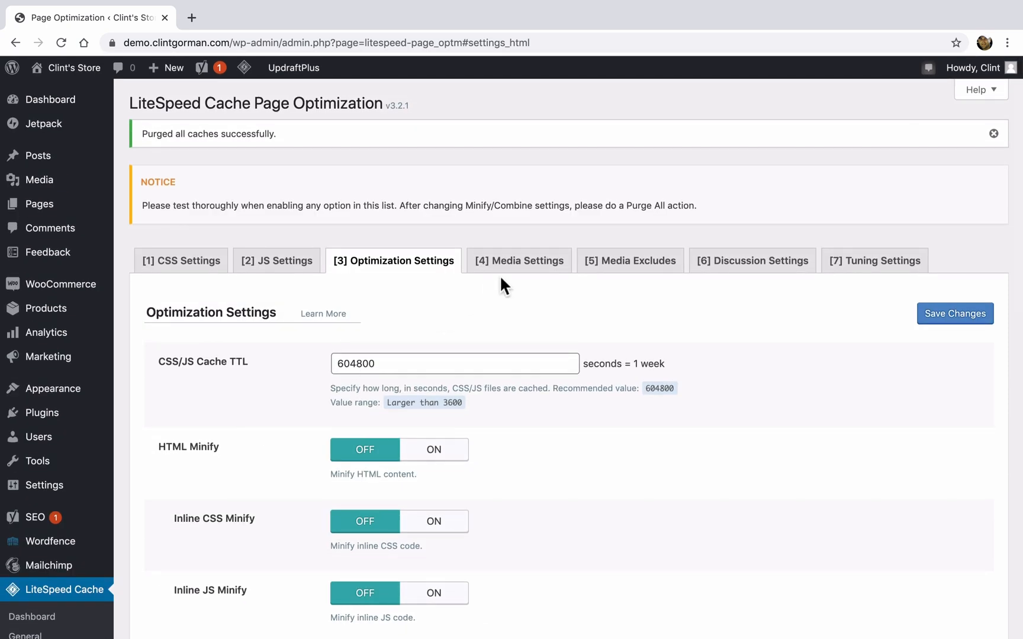
click(518, 260)
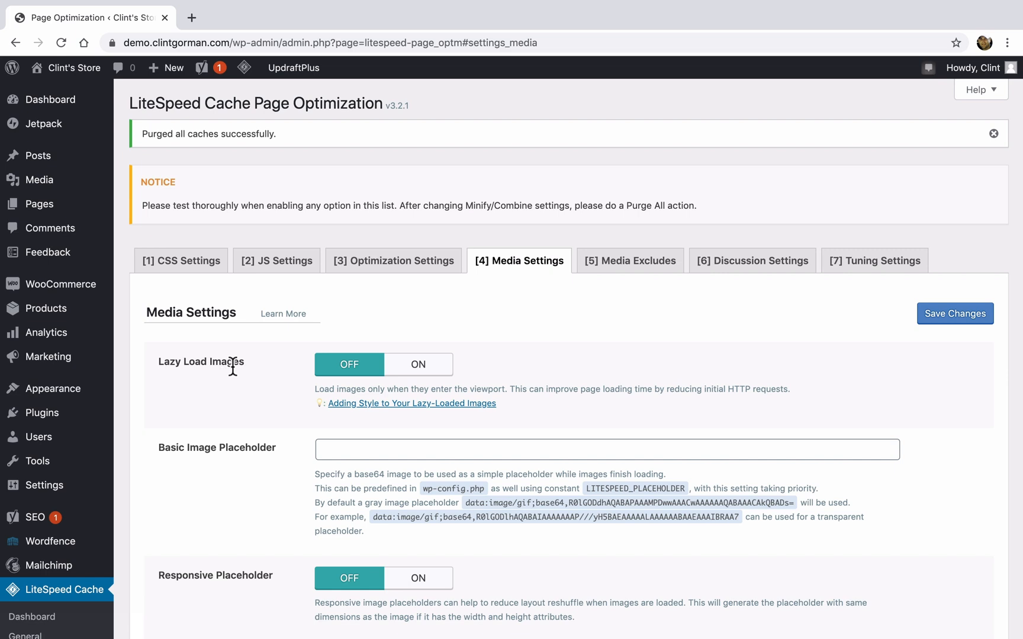
Turn Lazy Load Images ON and save the media settings
click(418, 364)
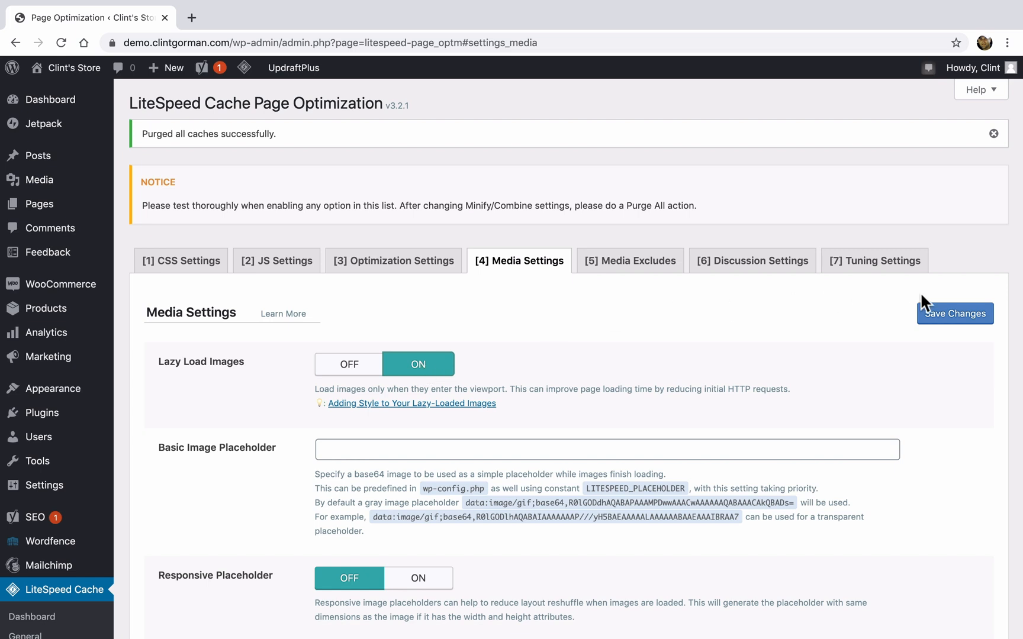
scroll(down, 3)
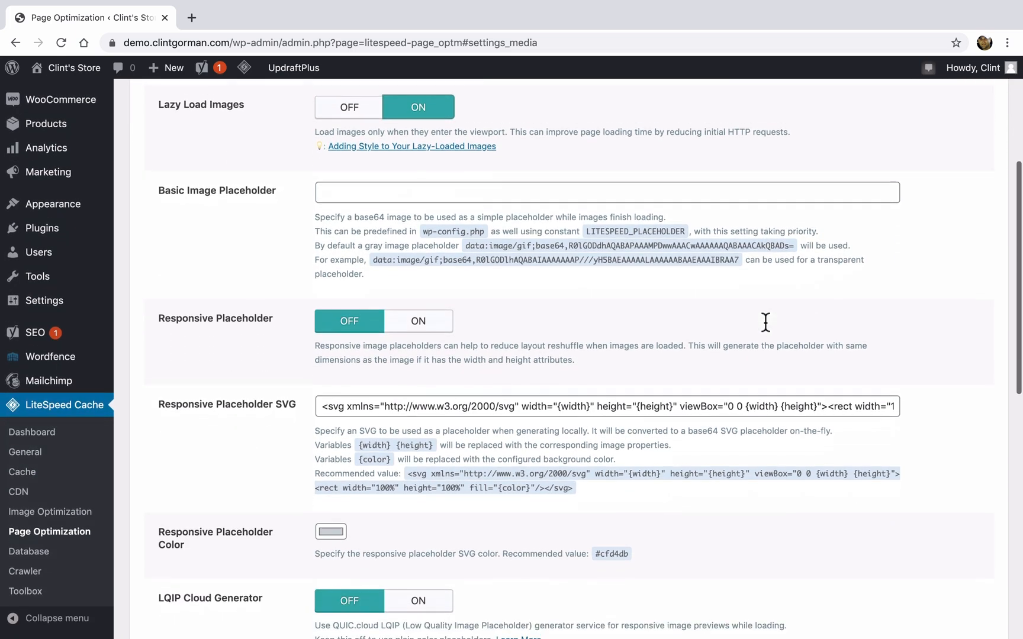
scroll(down, 3)
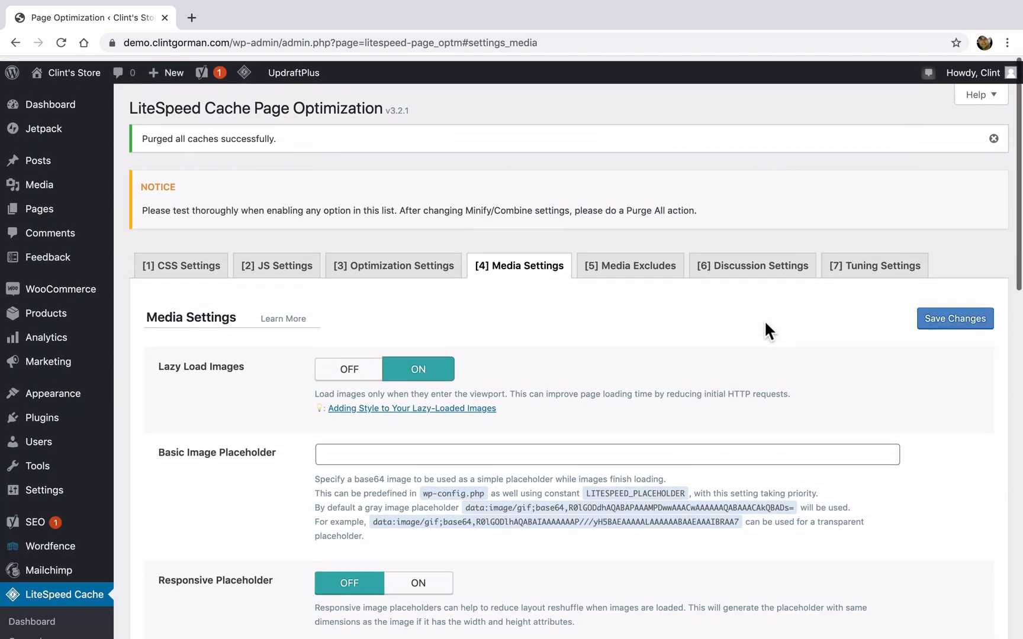
click(954, 314)
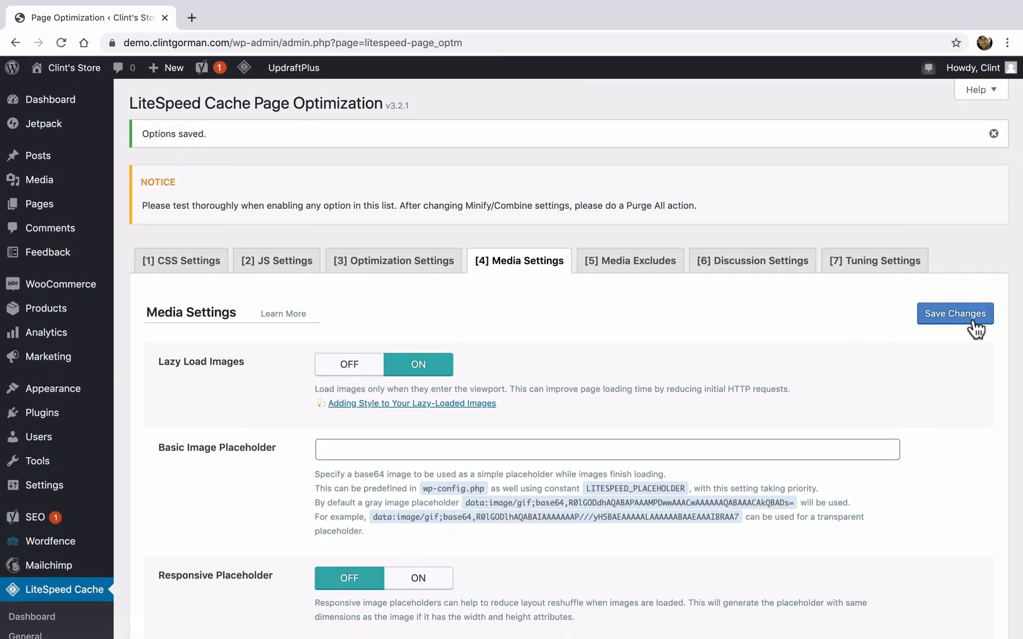
scroll(down, 3)
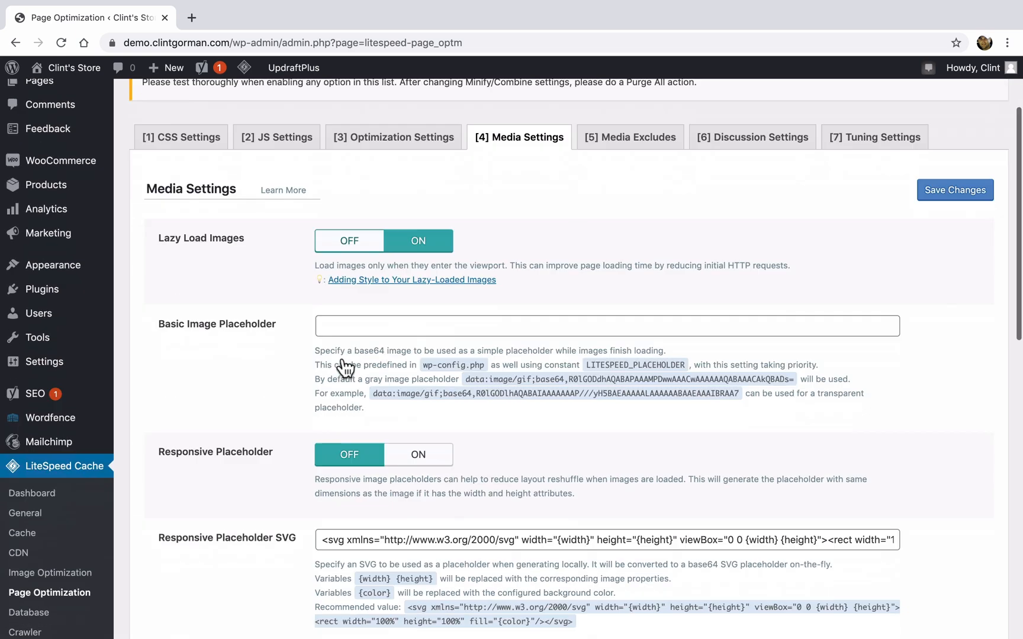
scroll(down, 3)
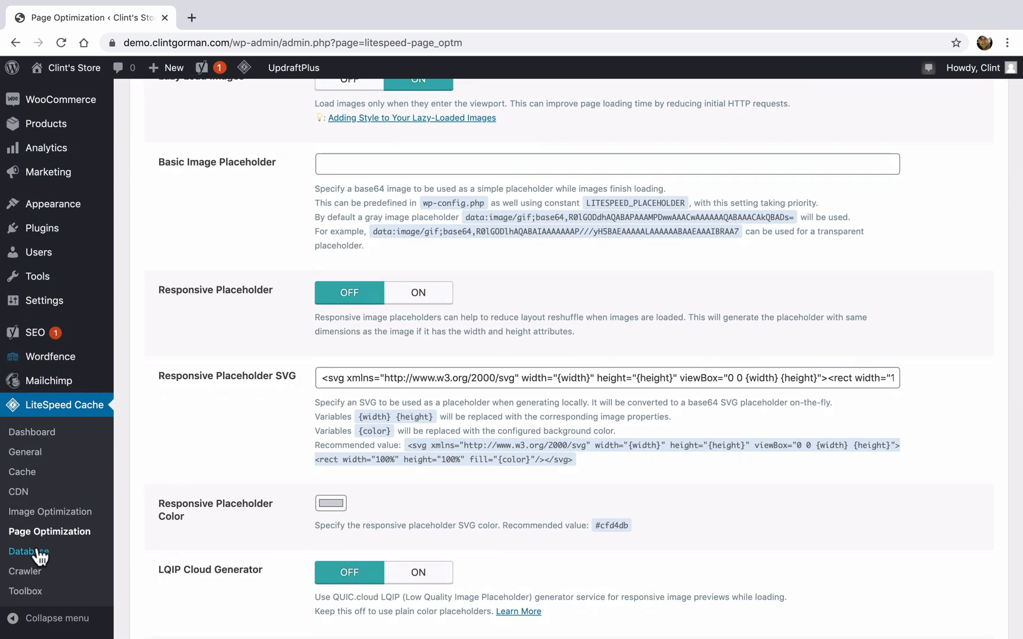
Run Clean All in the Database Optimizer, cutting items from 287 to 53
click(29, 552)
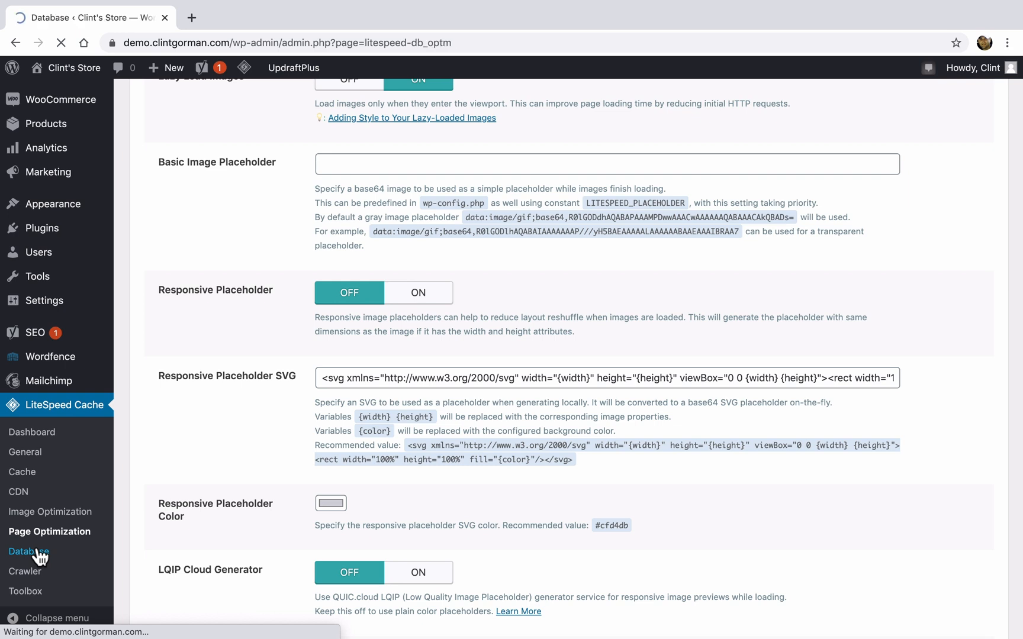
click(28, 550)
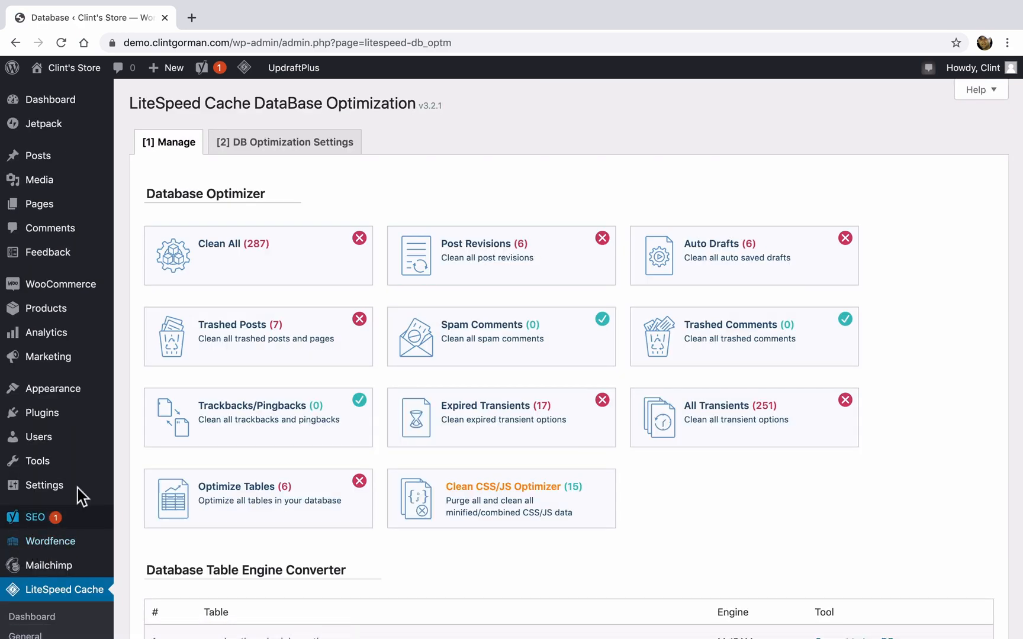
mouse_move(259, 274)
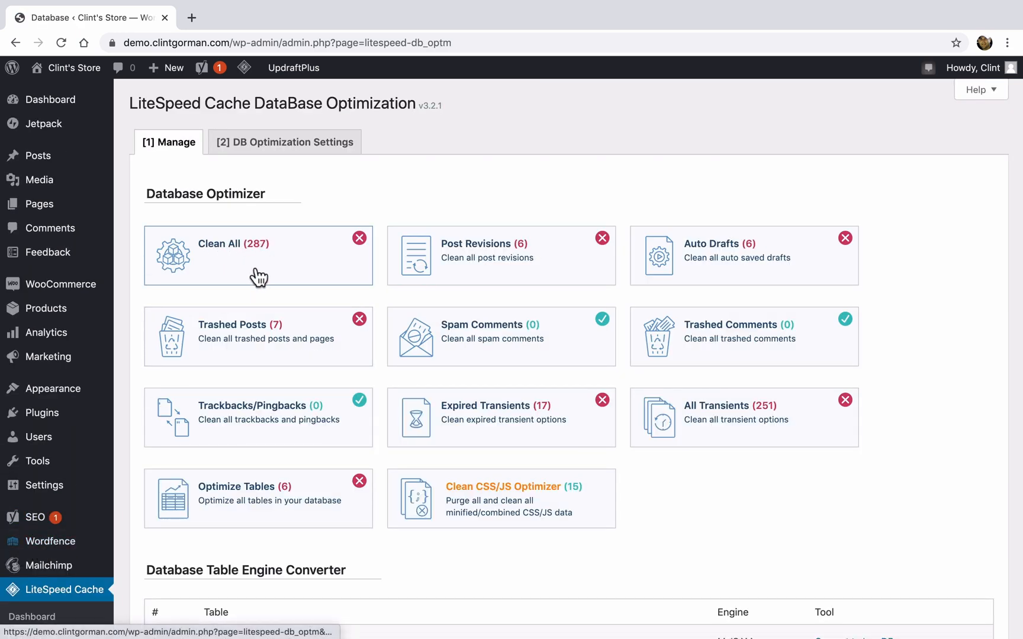
mouse_move(259, 277)
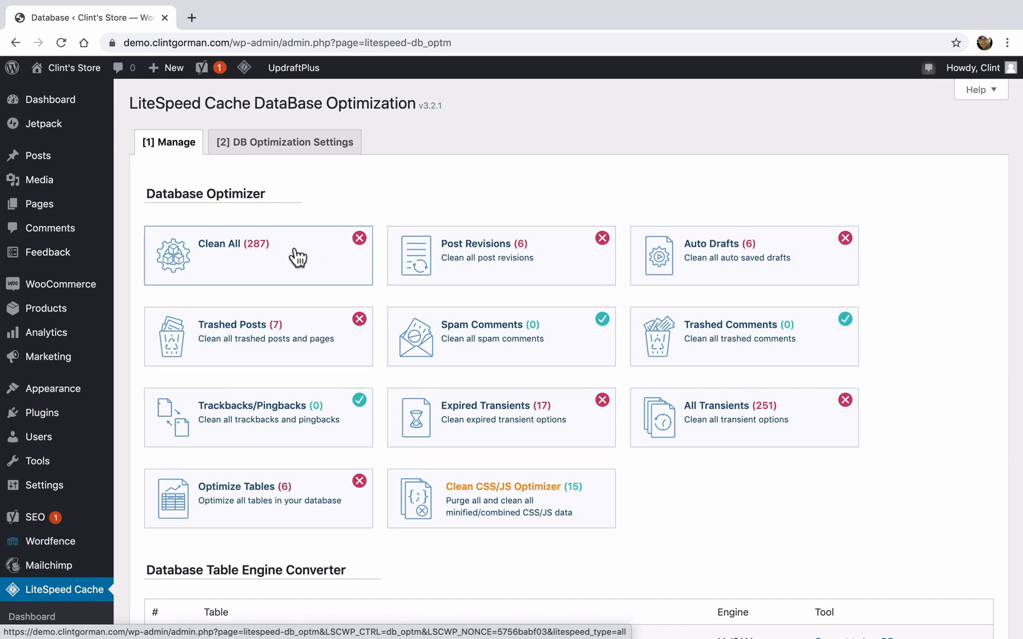
click(259, 256)
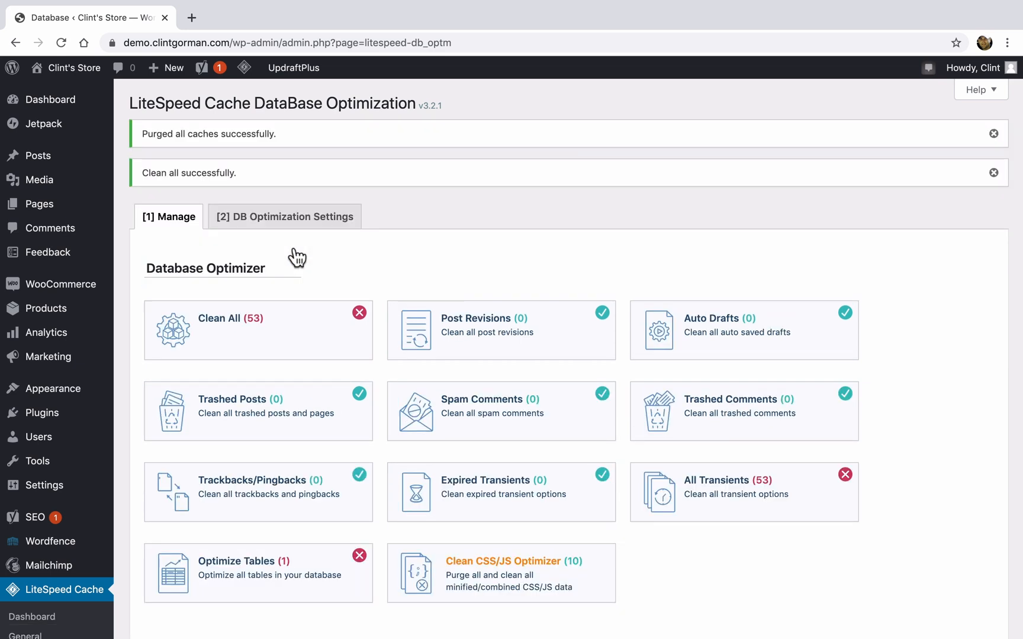
scroll(down, 3)
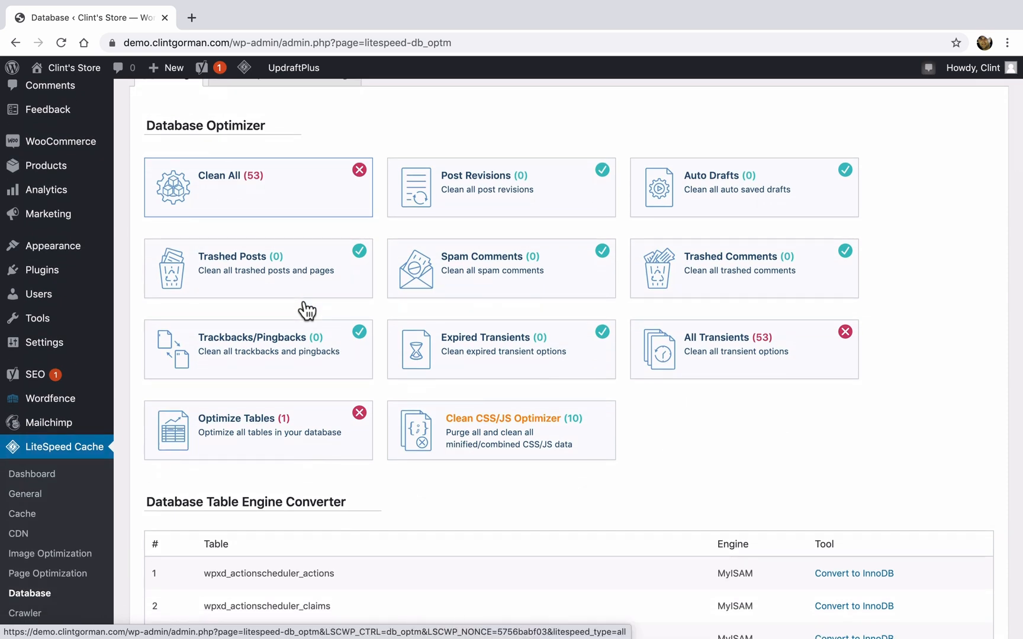
scroll(down, 3)
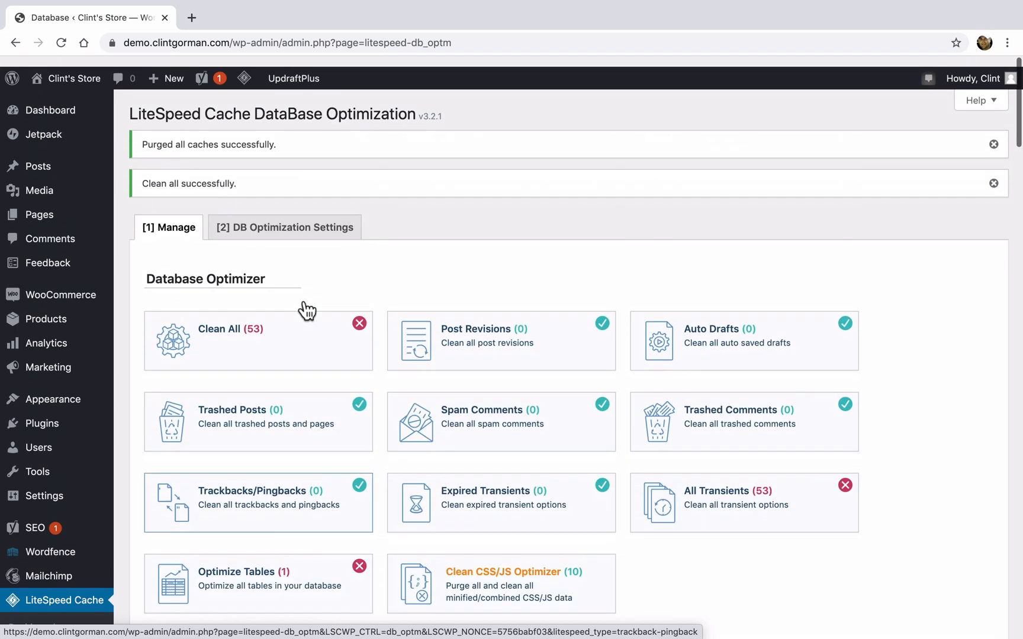
Review the DB Optimization Settings, then return to the LiteSpeed Cache dashboard
click(283, 227)
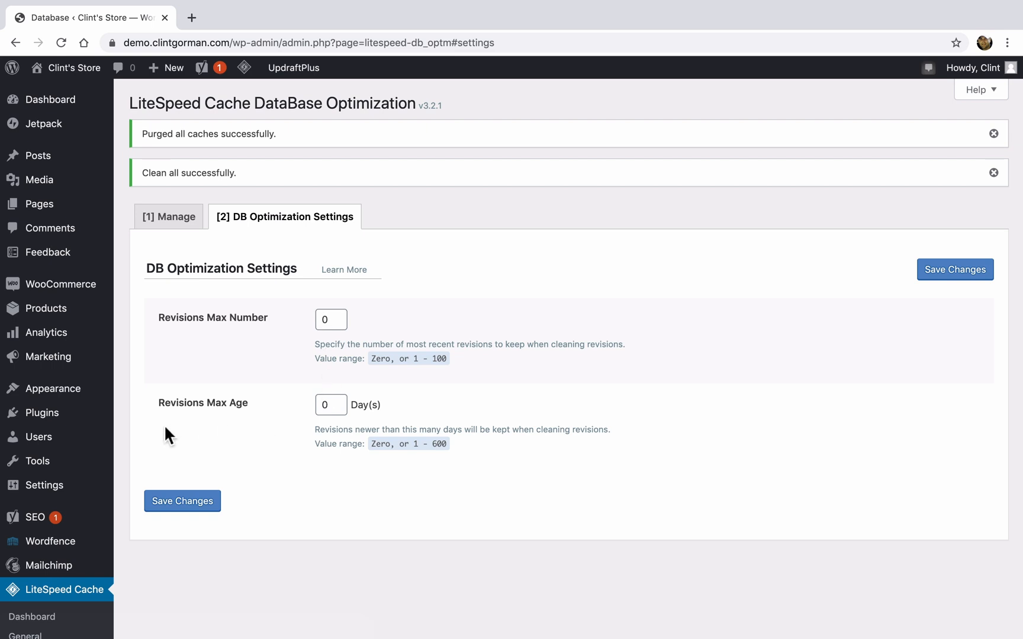
scroll(down, 3)
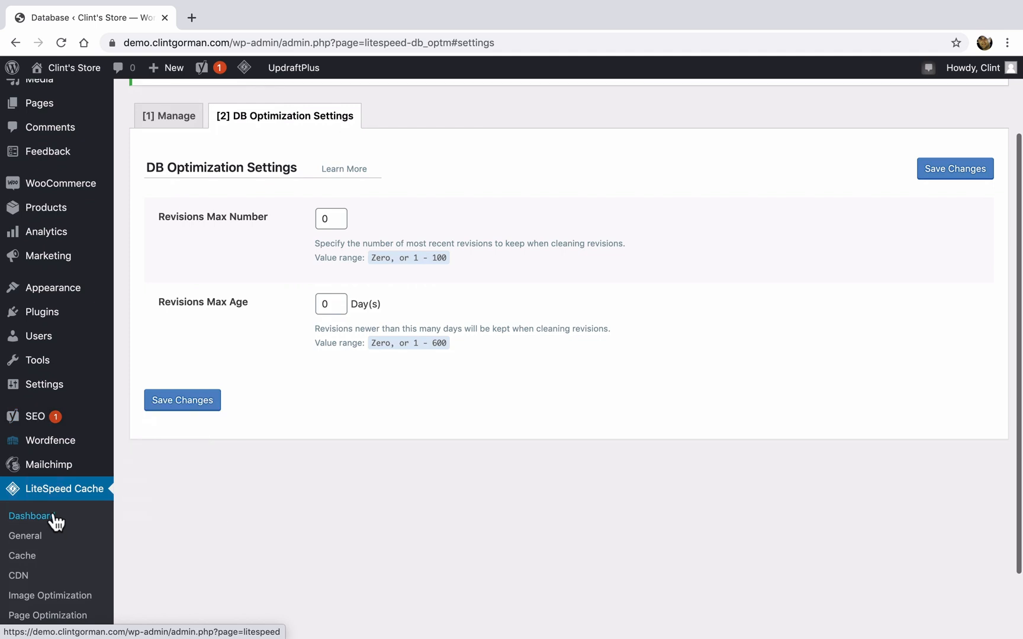
click(29, 517)
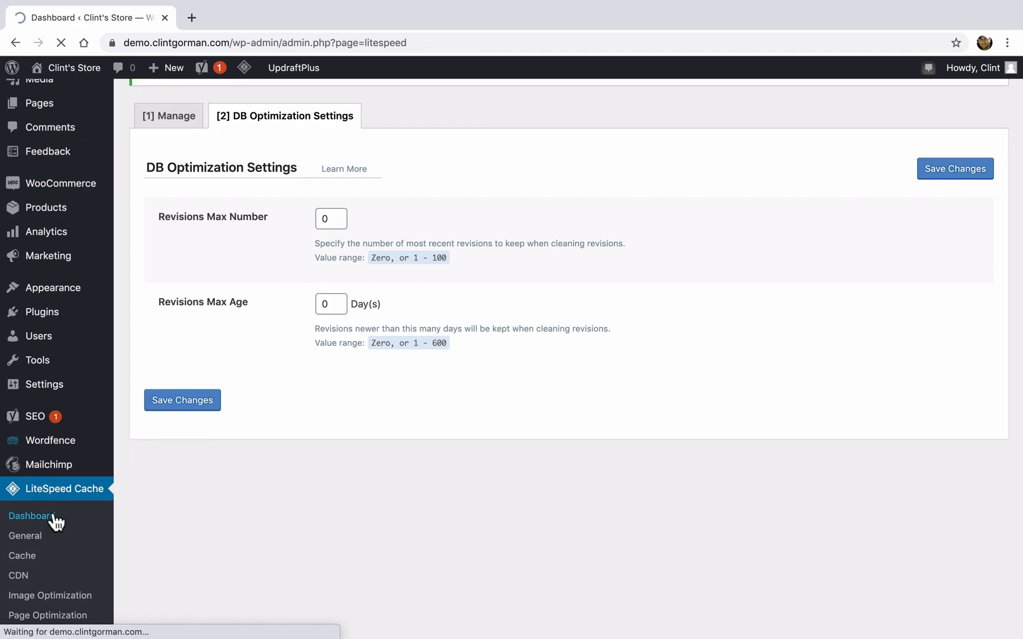
click(29, 516)
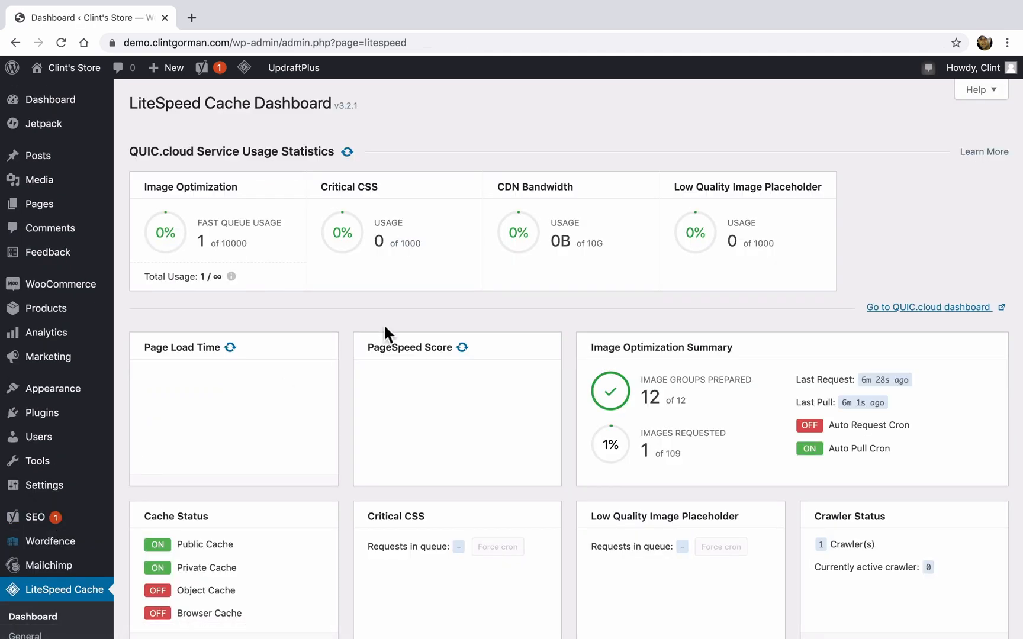